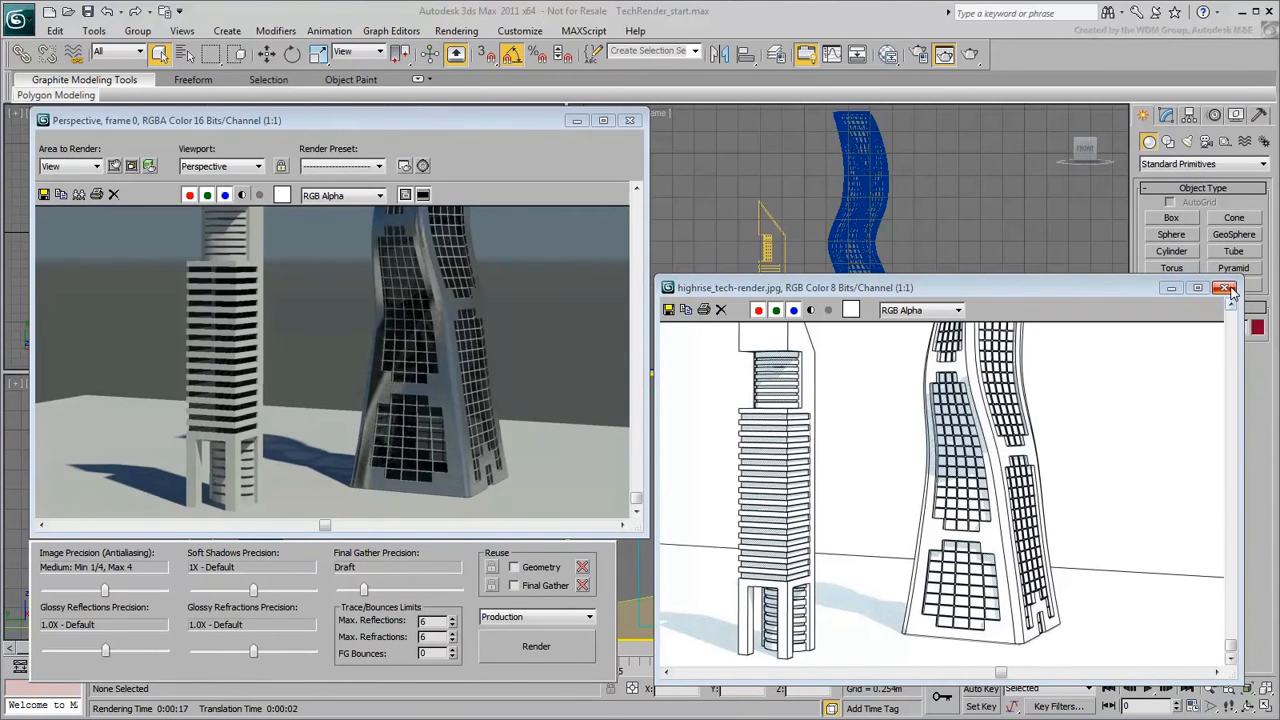
Close the reference sketch and render, review the last rendered frame once more, then close it.
click(1226, 288)
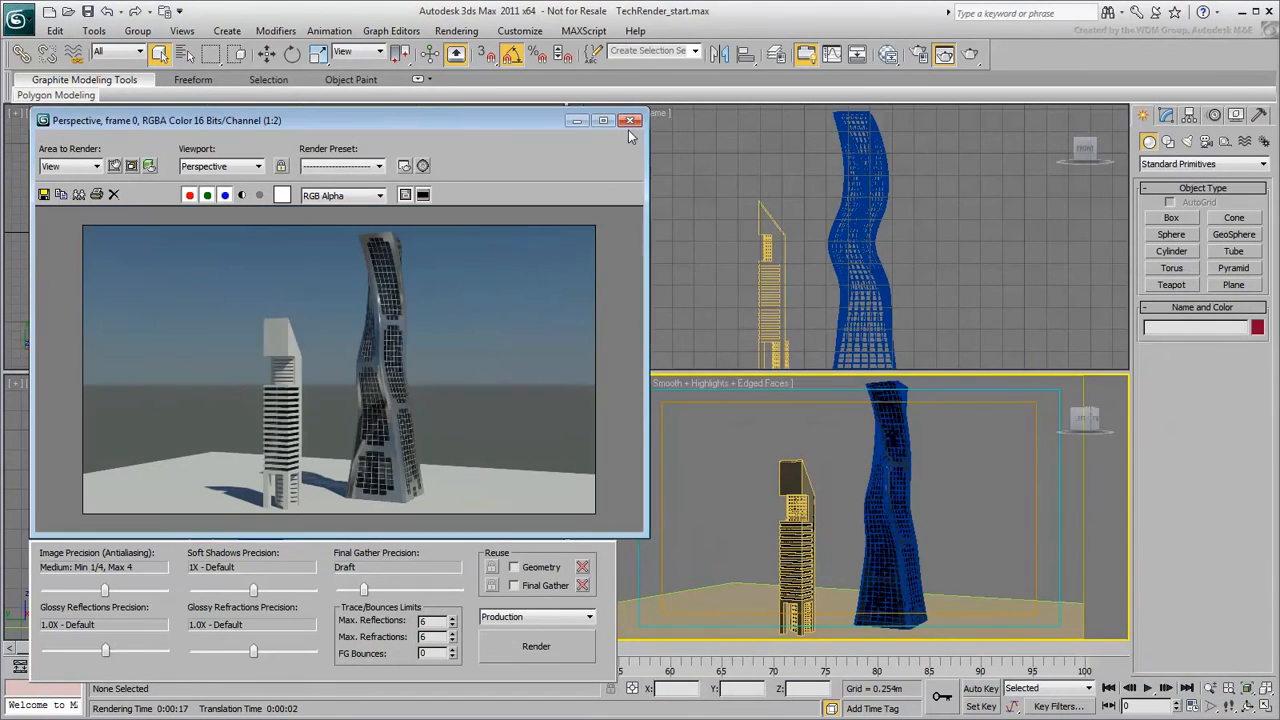
click(630, 120)
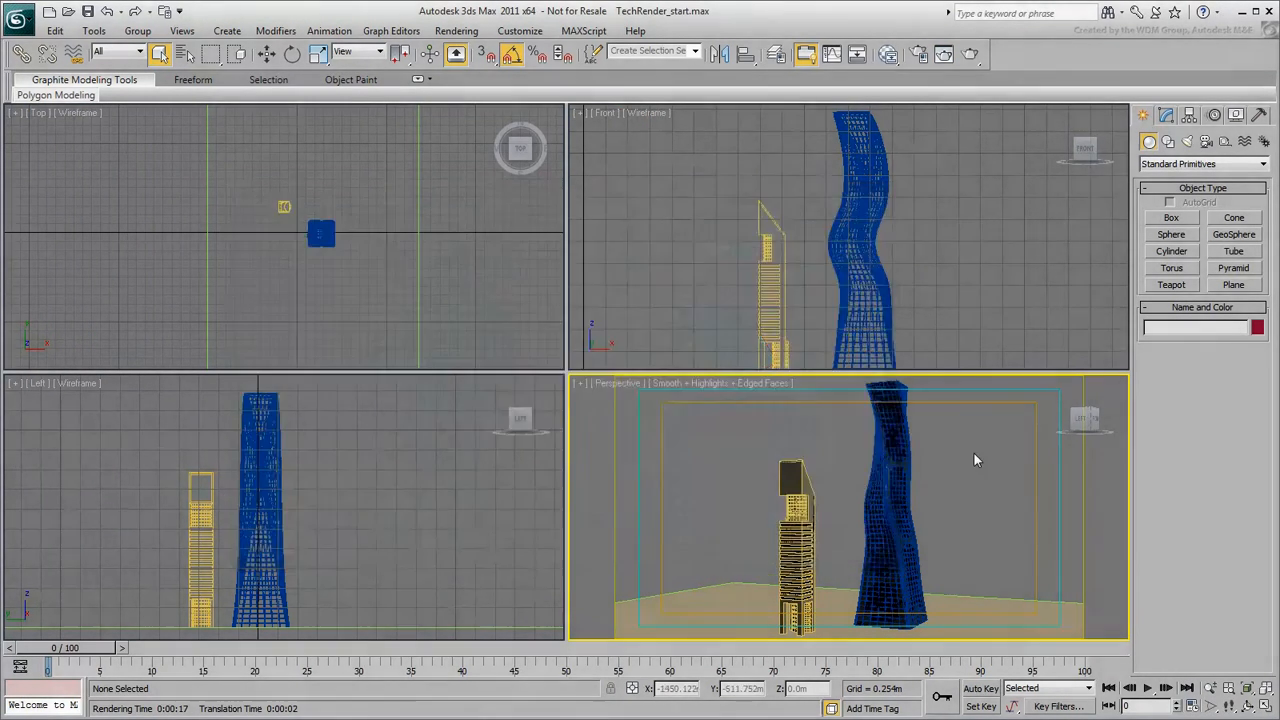
click(944, 54)
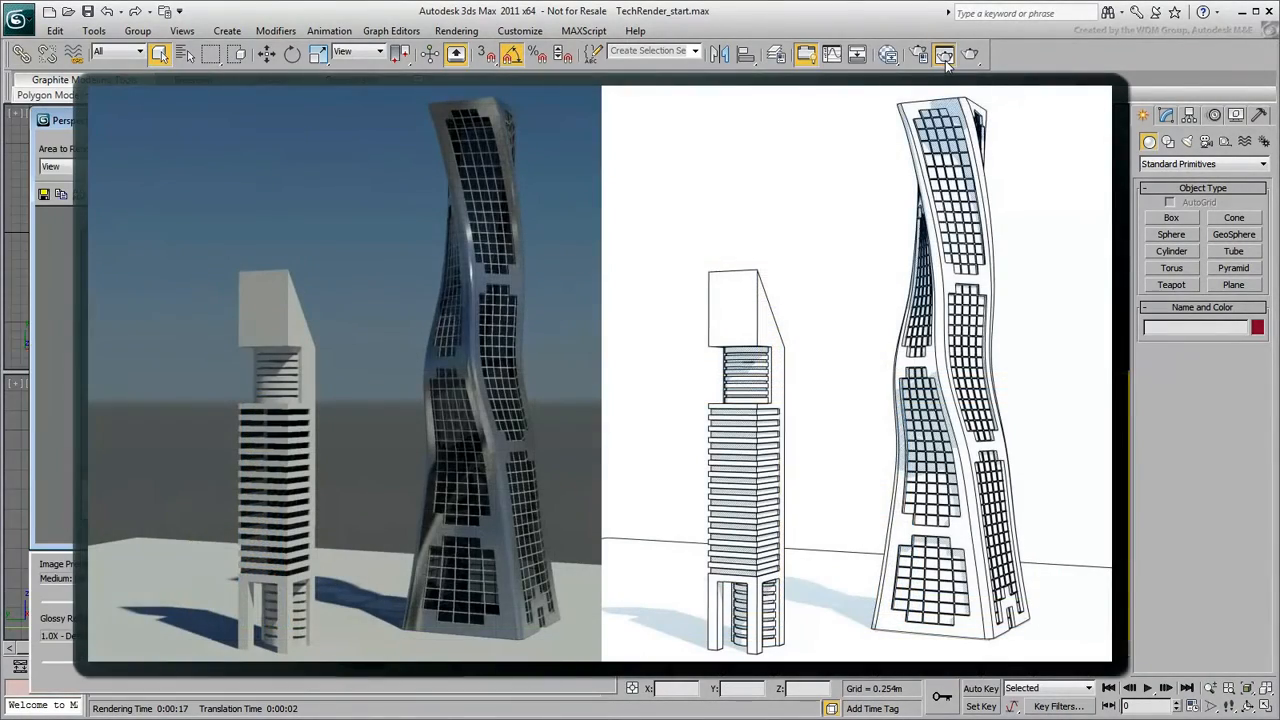
click(944, 54)
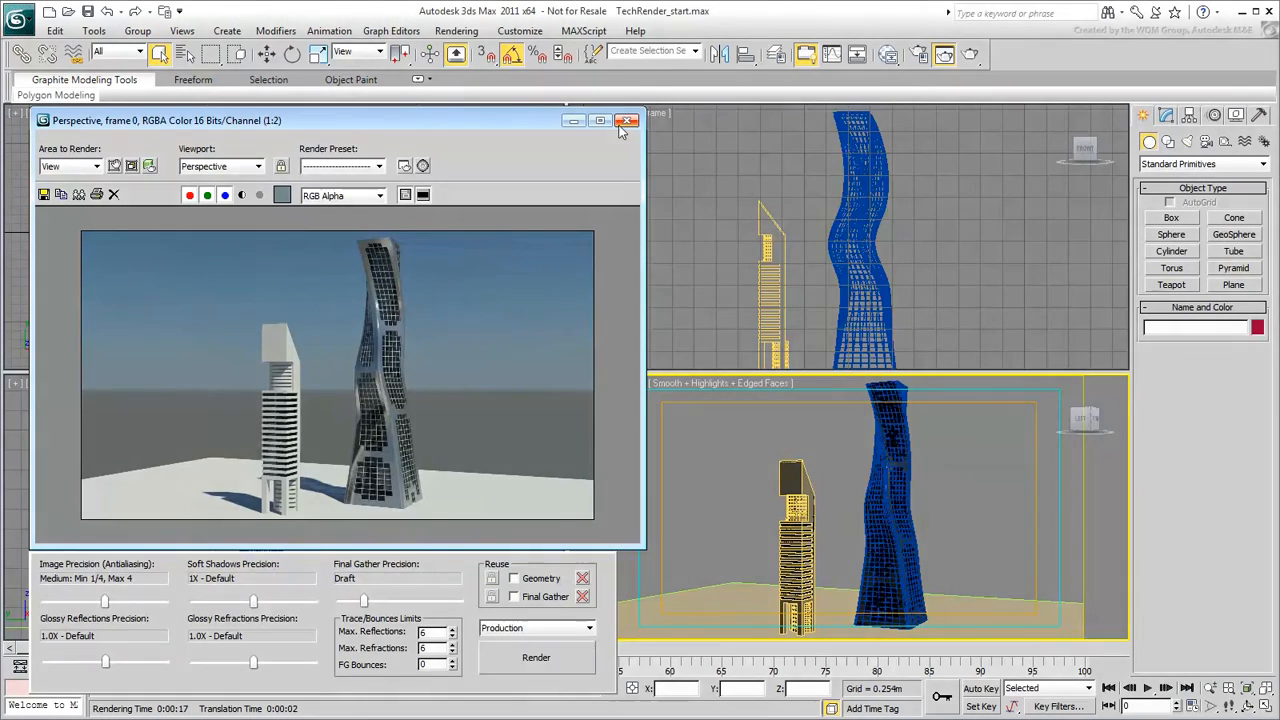
click(628, 120)
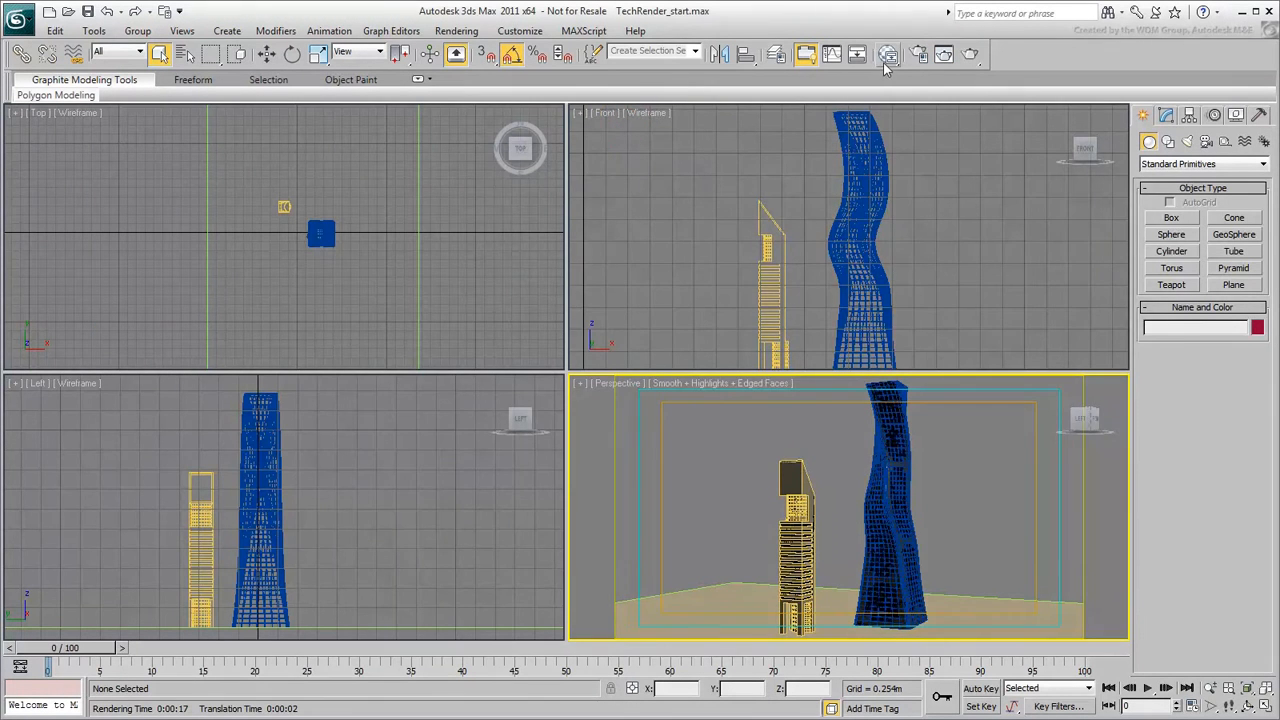
Create a new Ink 'n Paint material in the Slate Material Editor with its parameters and node preview showing.
click(888, 54)
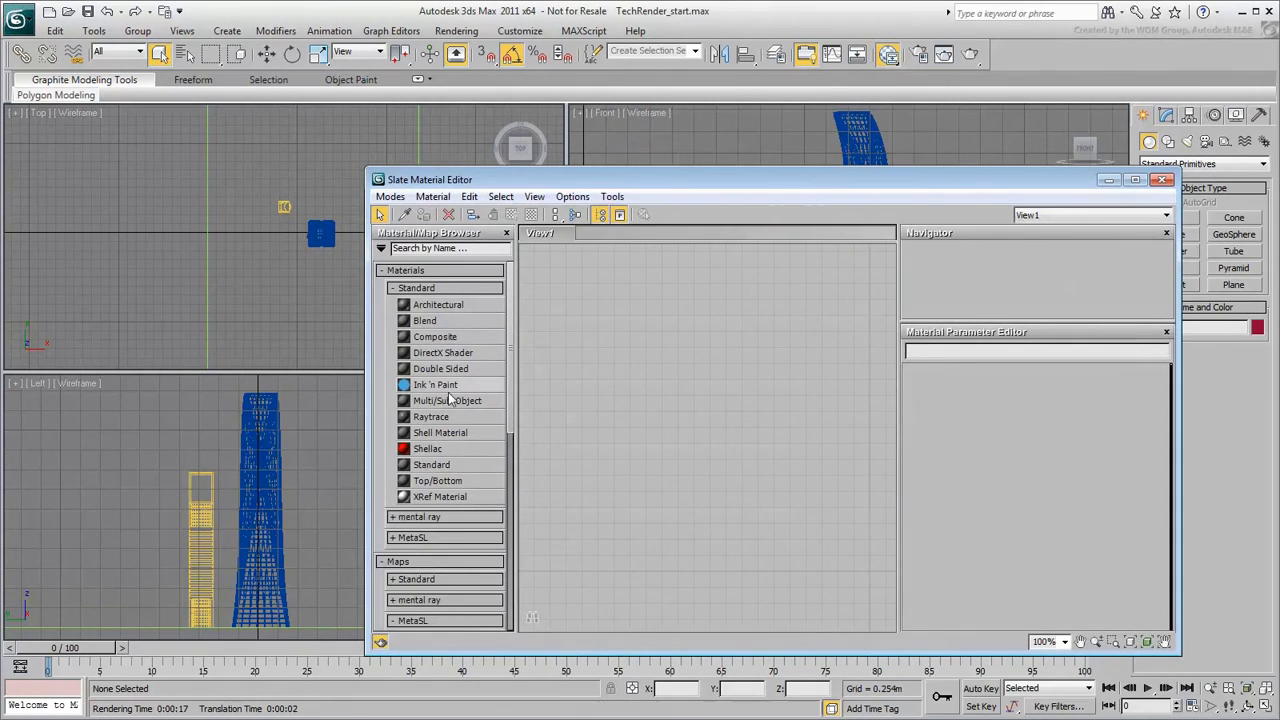
double_click(436, 384)
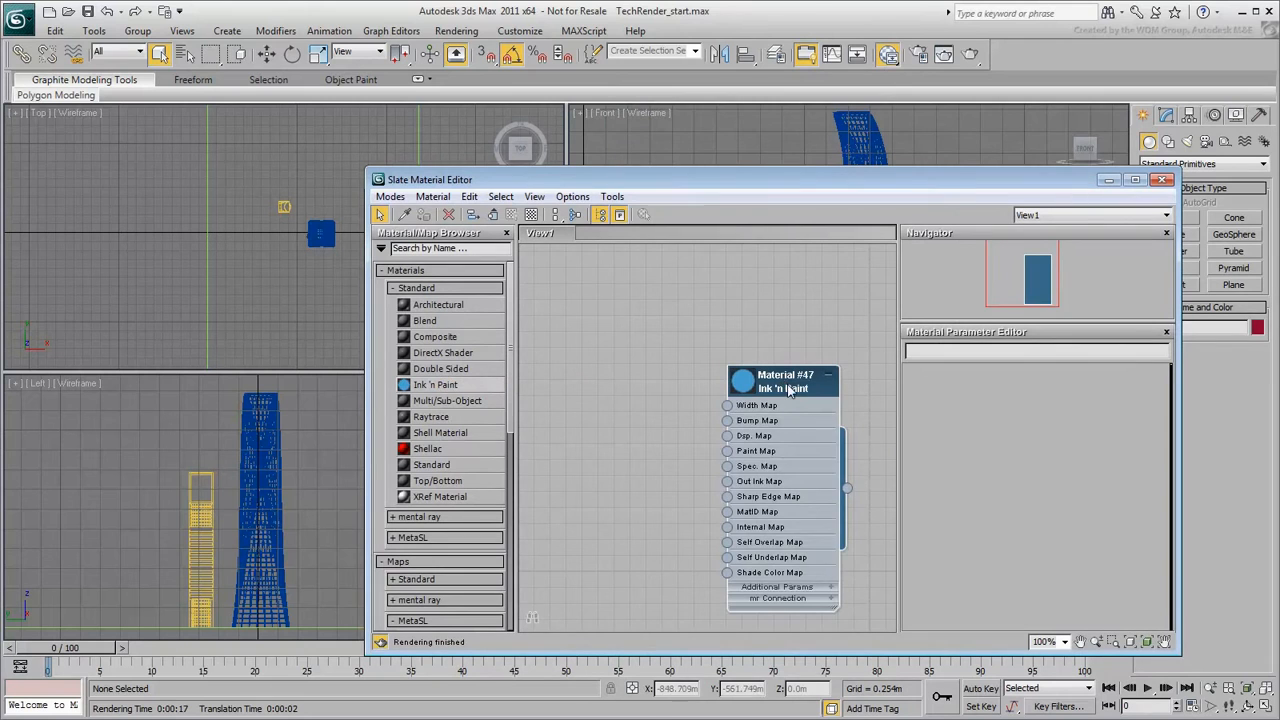
drag(784, 380, 800, 348)
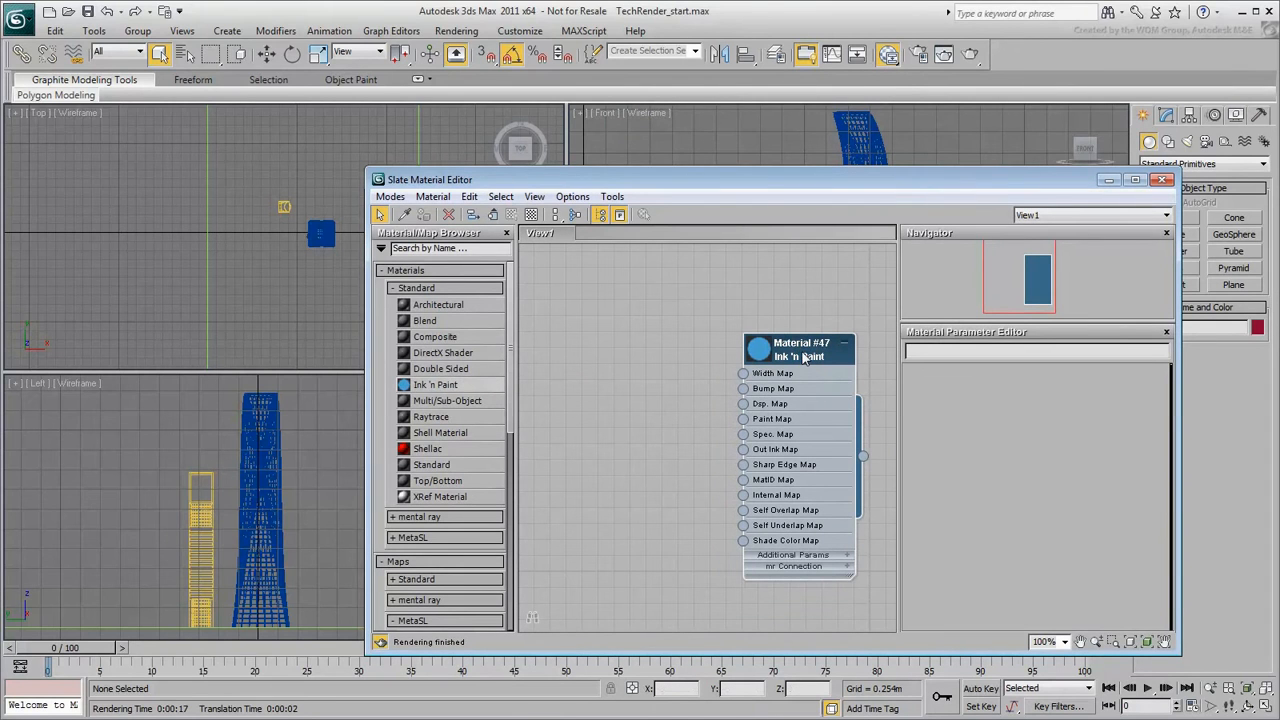
click(798, 348)
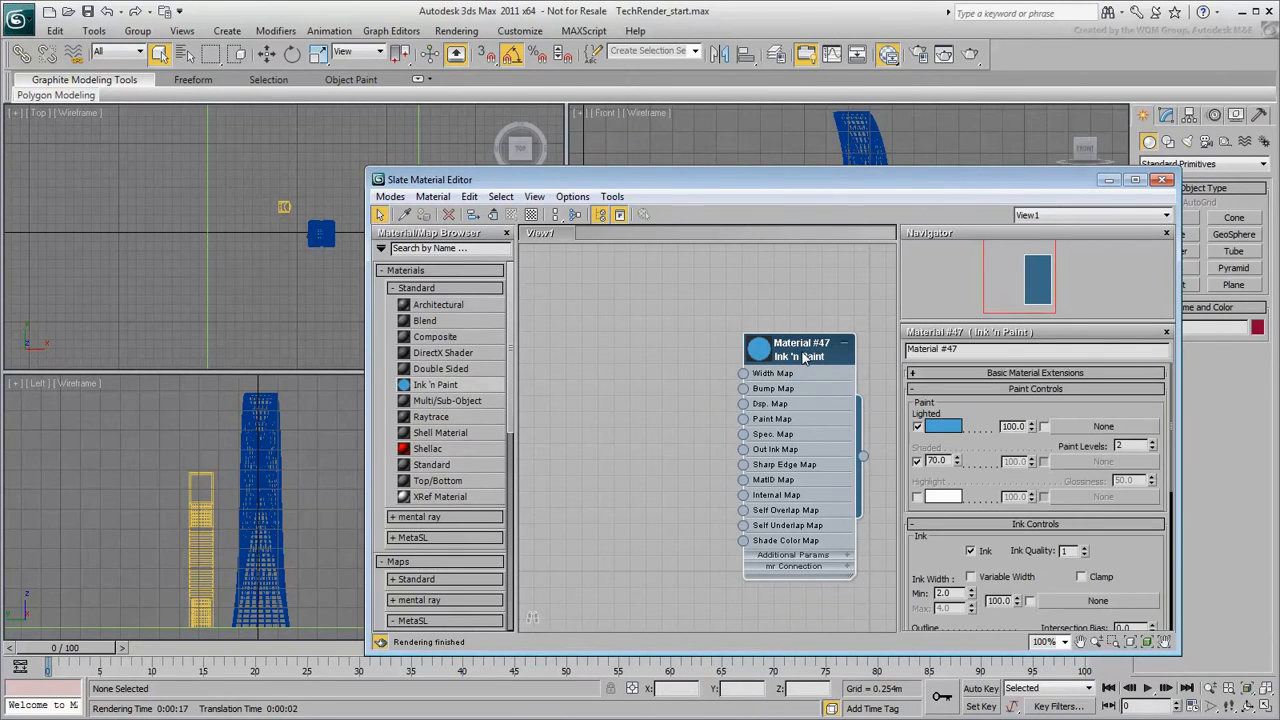
click(758, 356)
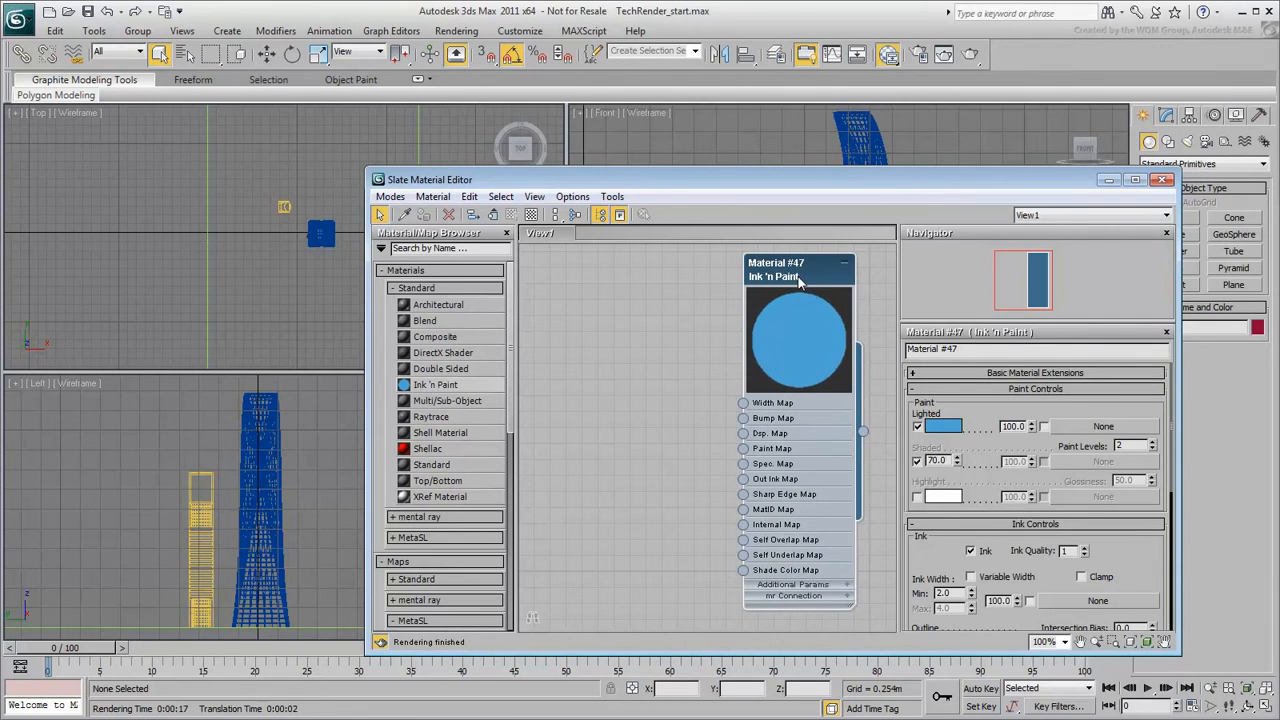
mouse_move(932, 418)
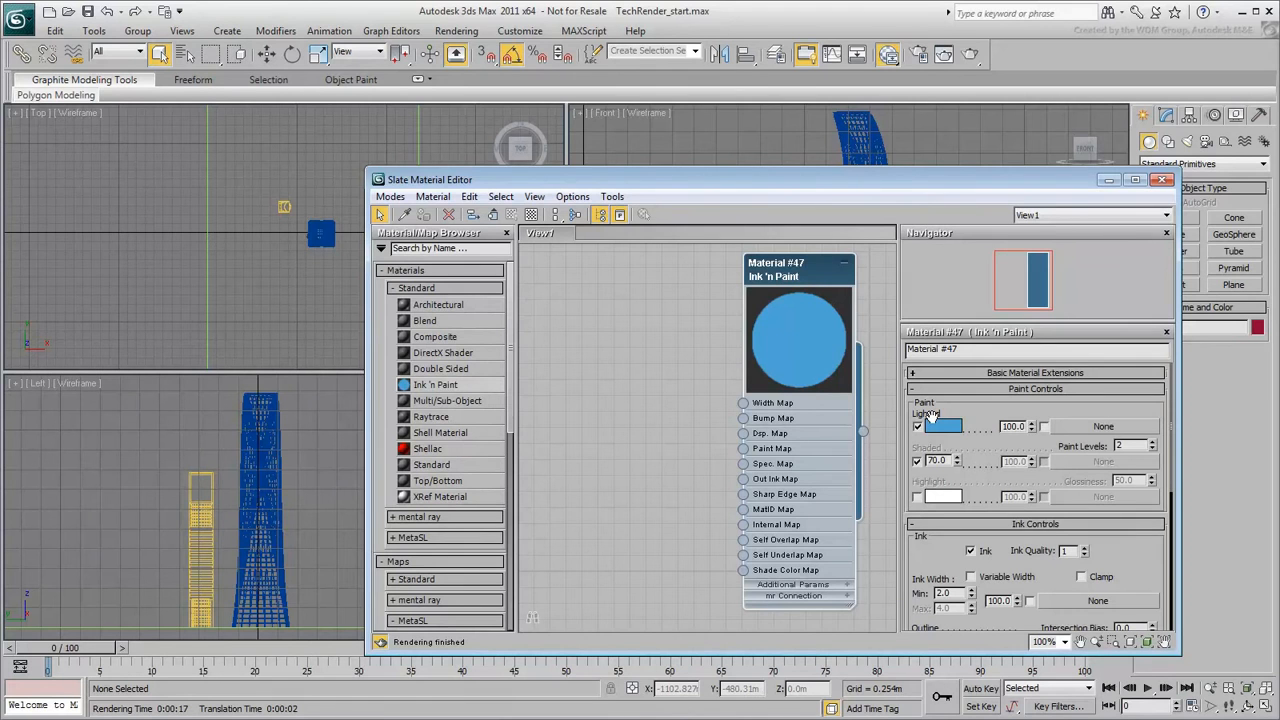
Make the Lighted paint white, raise Paint Levels, and prepare the Shaded amount to take a map.
click(940, 424)
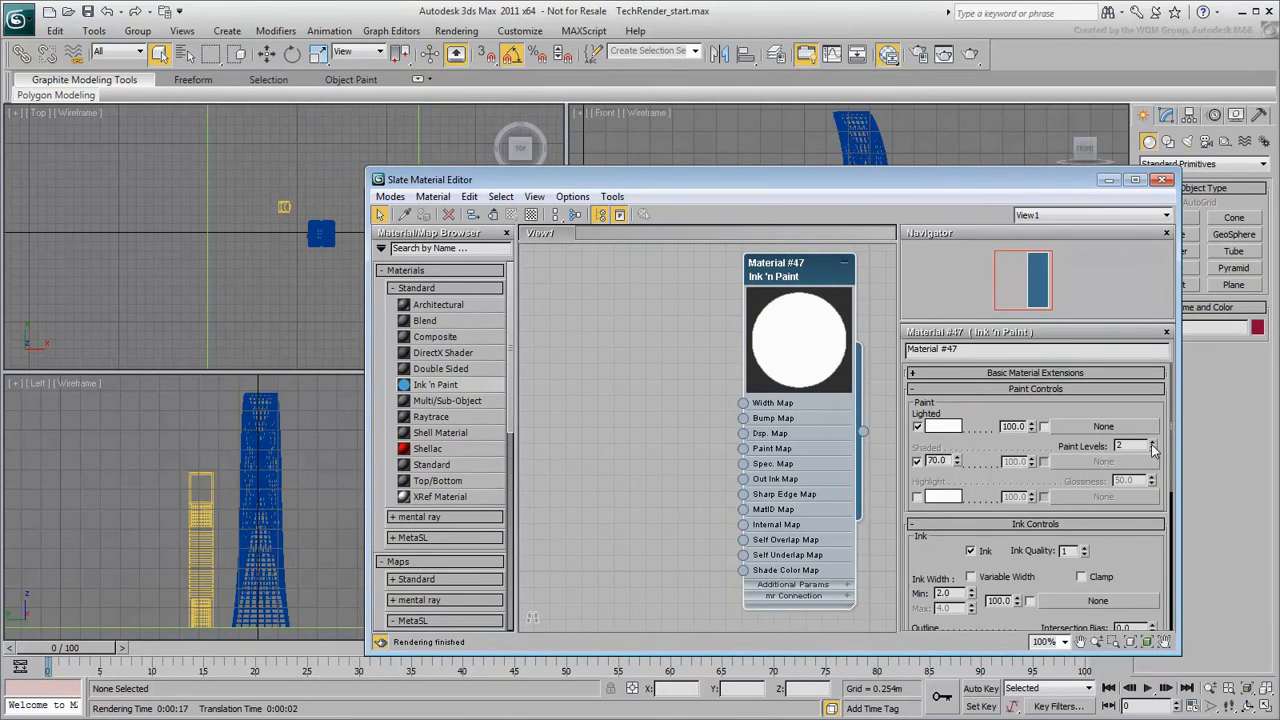
click(1150, 442)
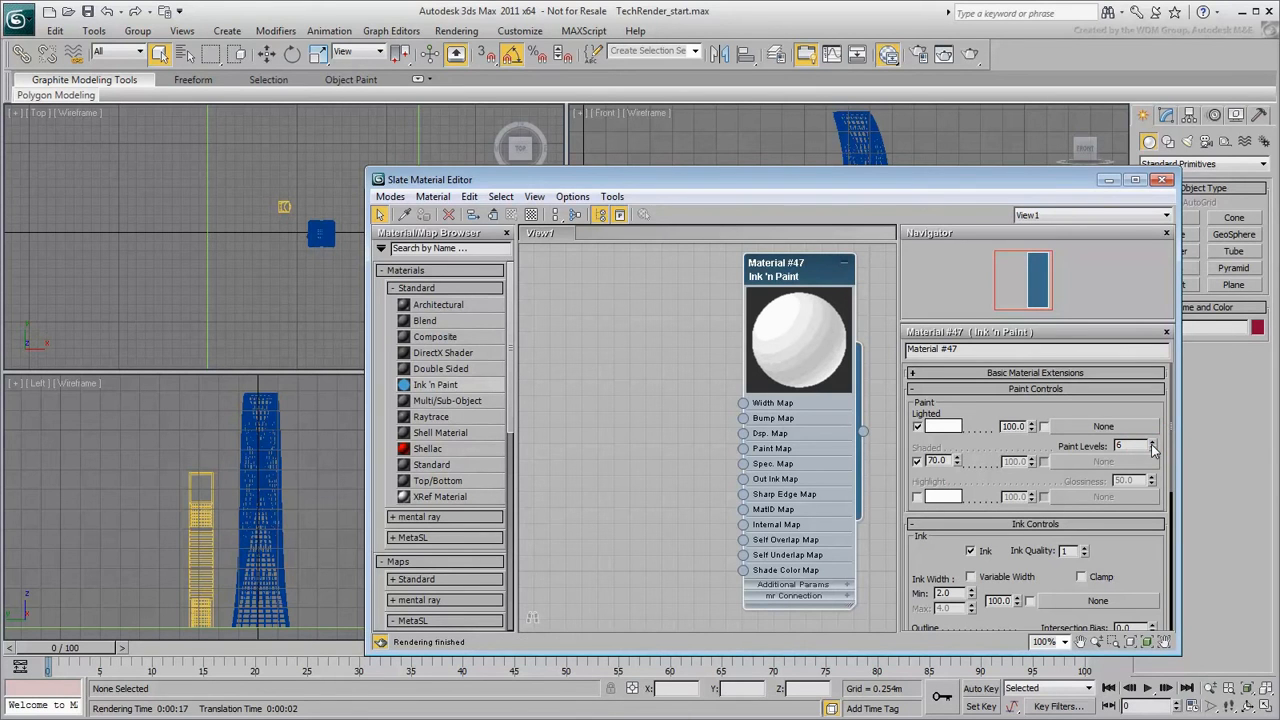
click(1152, 442)
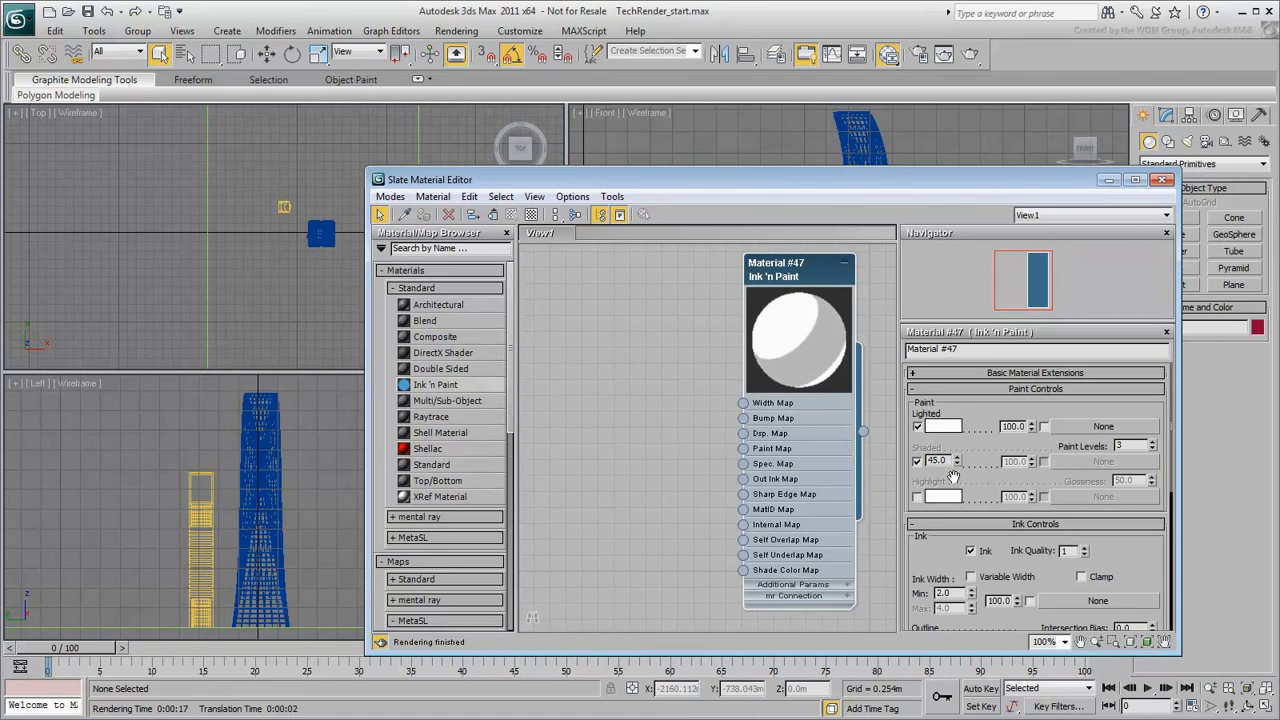
triple_click(938, 460)
text(70)
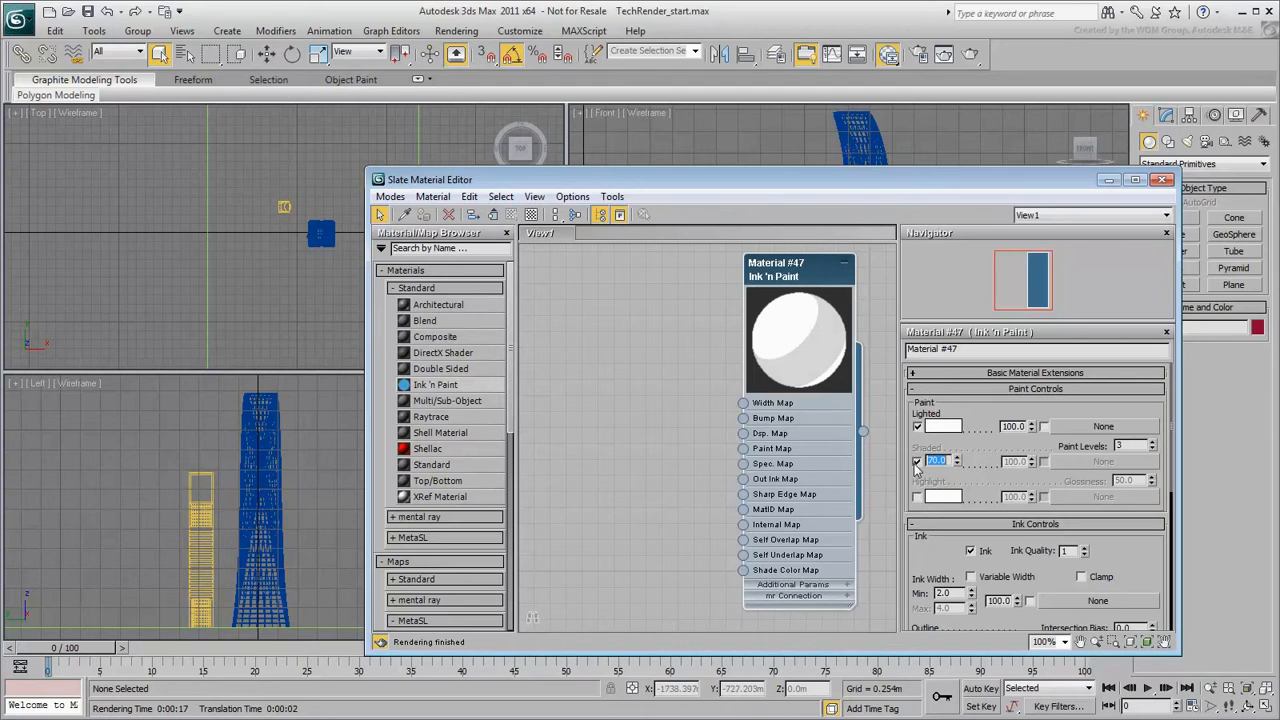
click(916, 460)
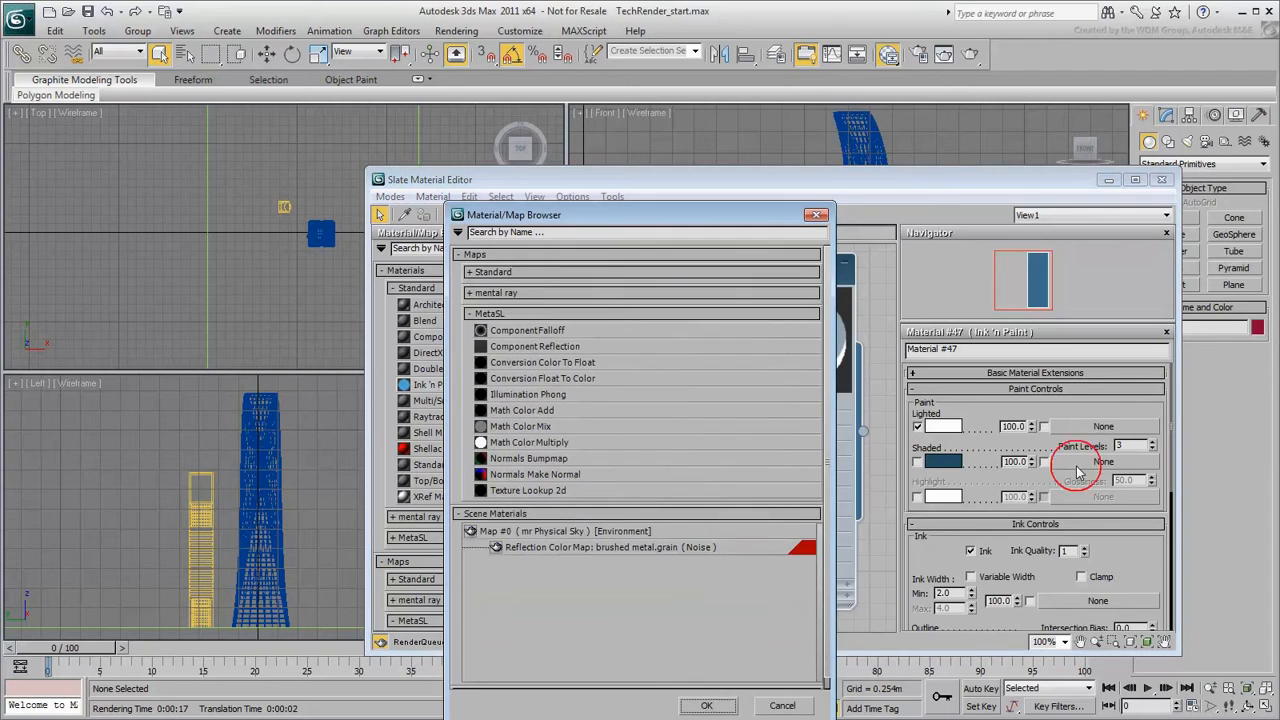
Pick Gradient Ramp from the Material/Map Browser for the shaded paint slot.
click(470, 312)
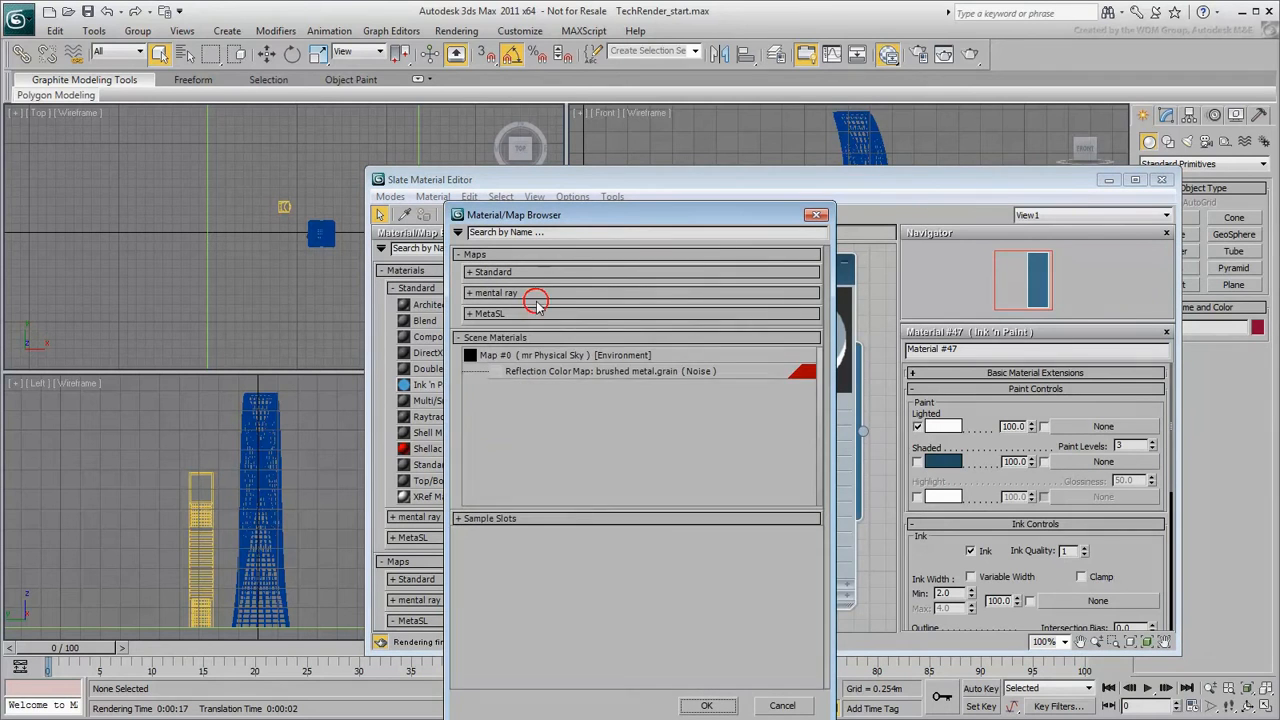
click(492, 272)
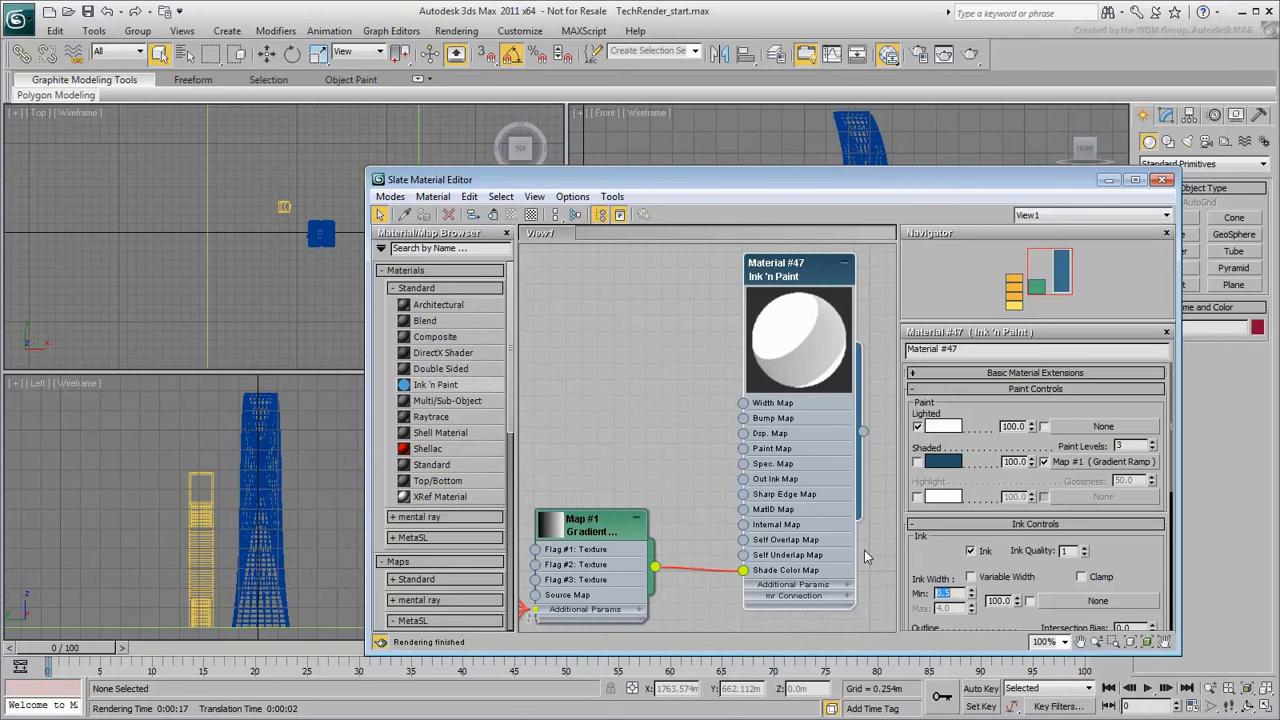
Show the Gradient Ramp settings and shift a colour flag to lighten the ramp.
click(584, 524)
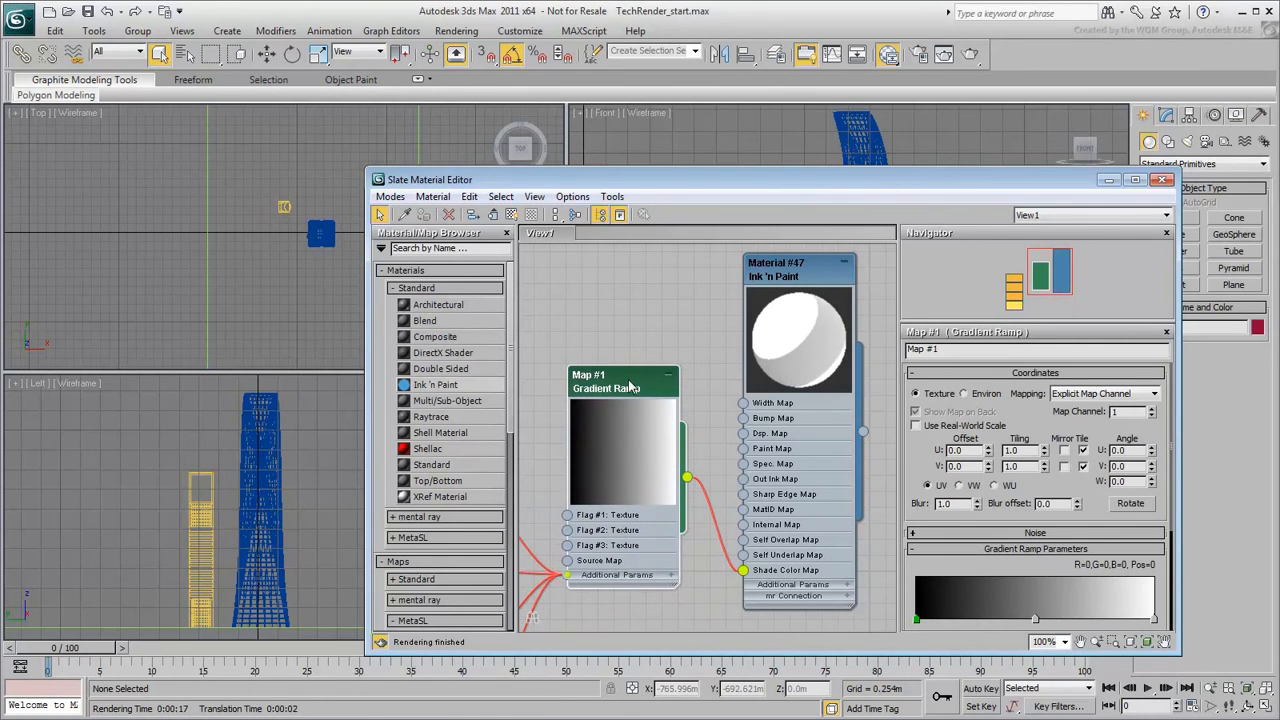
mouse_move(712, 432)
text(45)
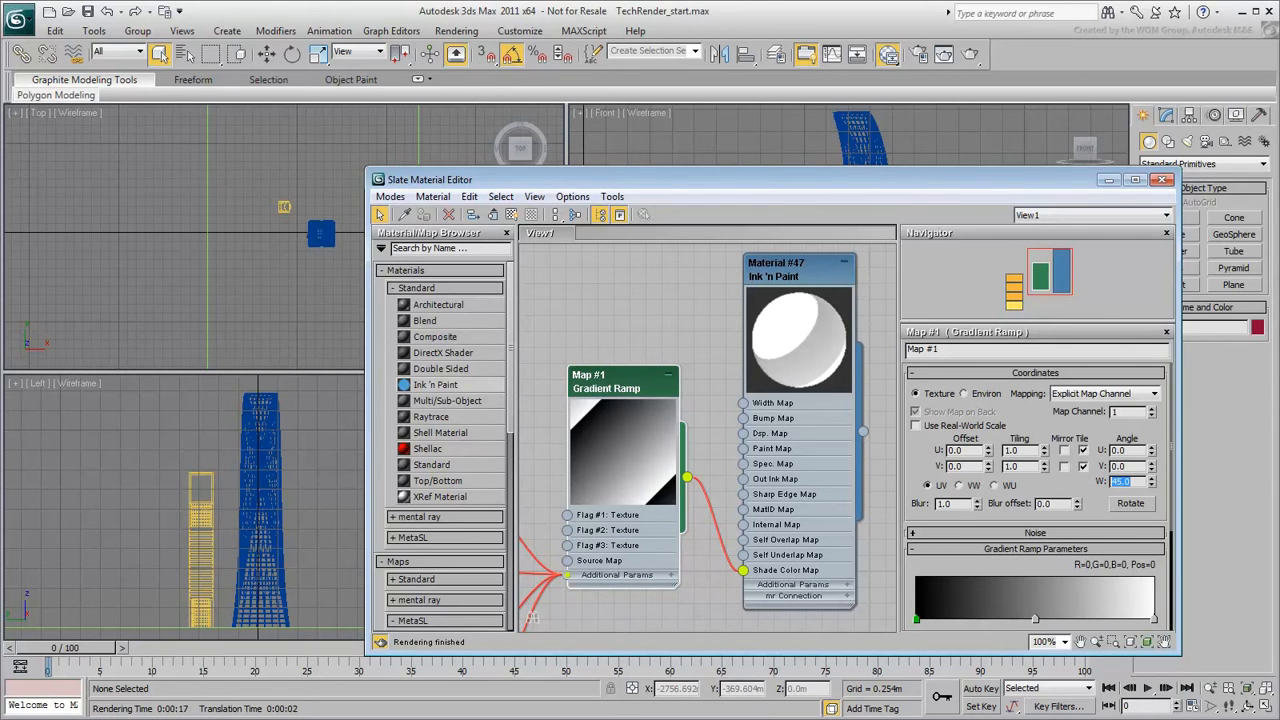
mouse_move(1060, 482)
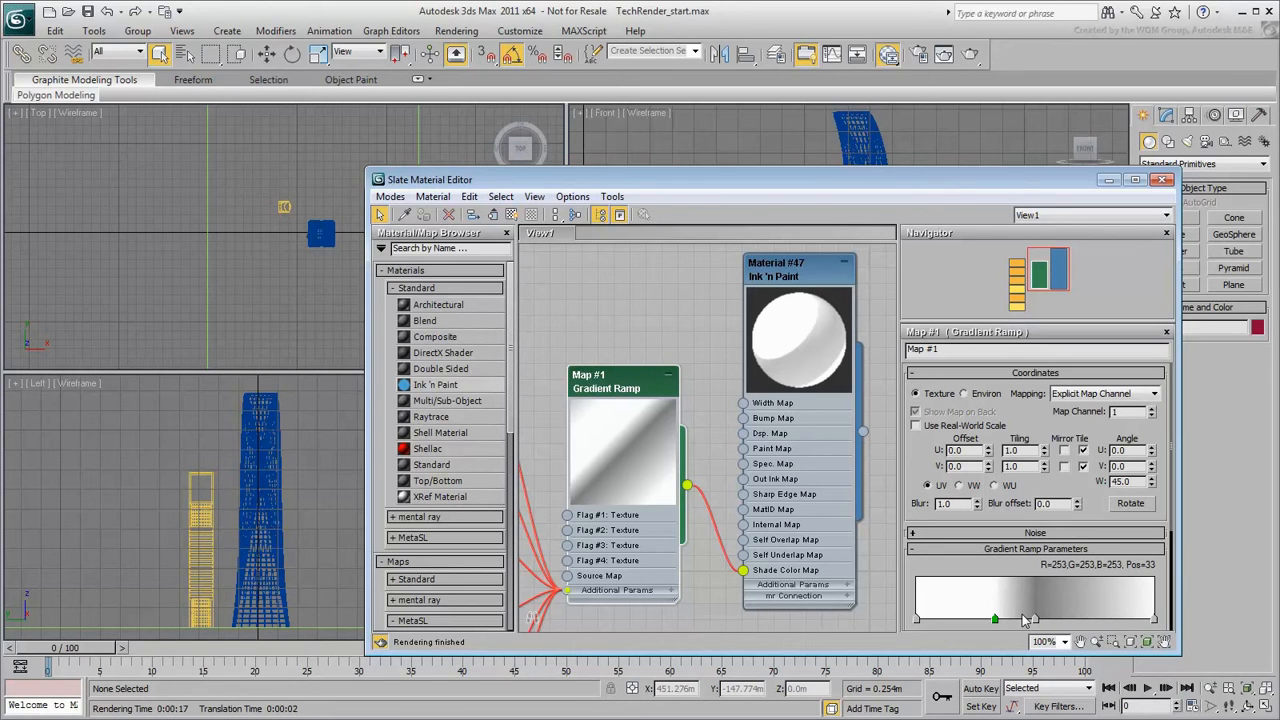
drag(996, 618, 1042, 618)
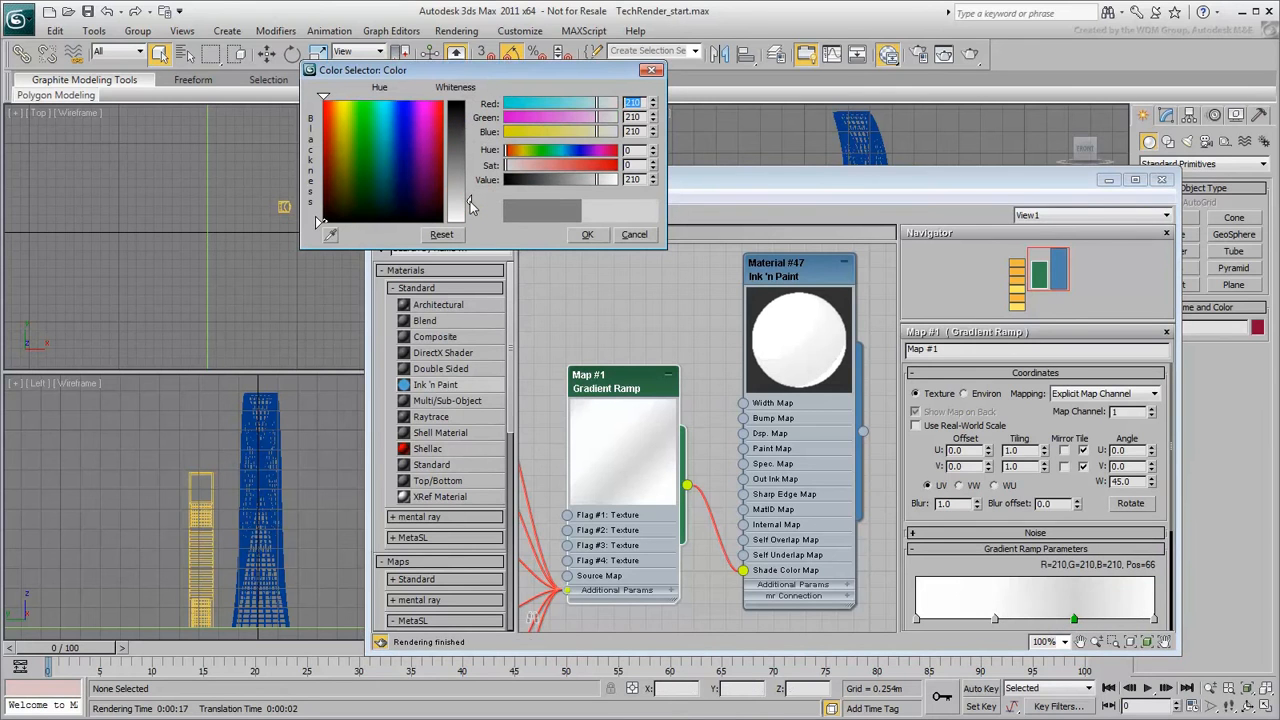
mouse_move(538, 148)
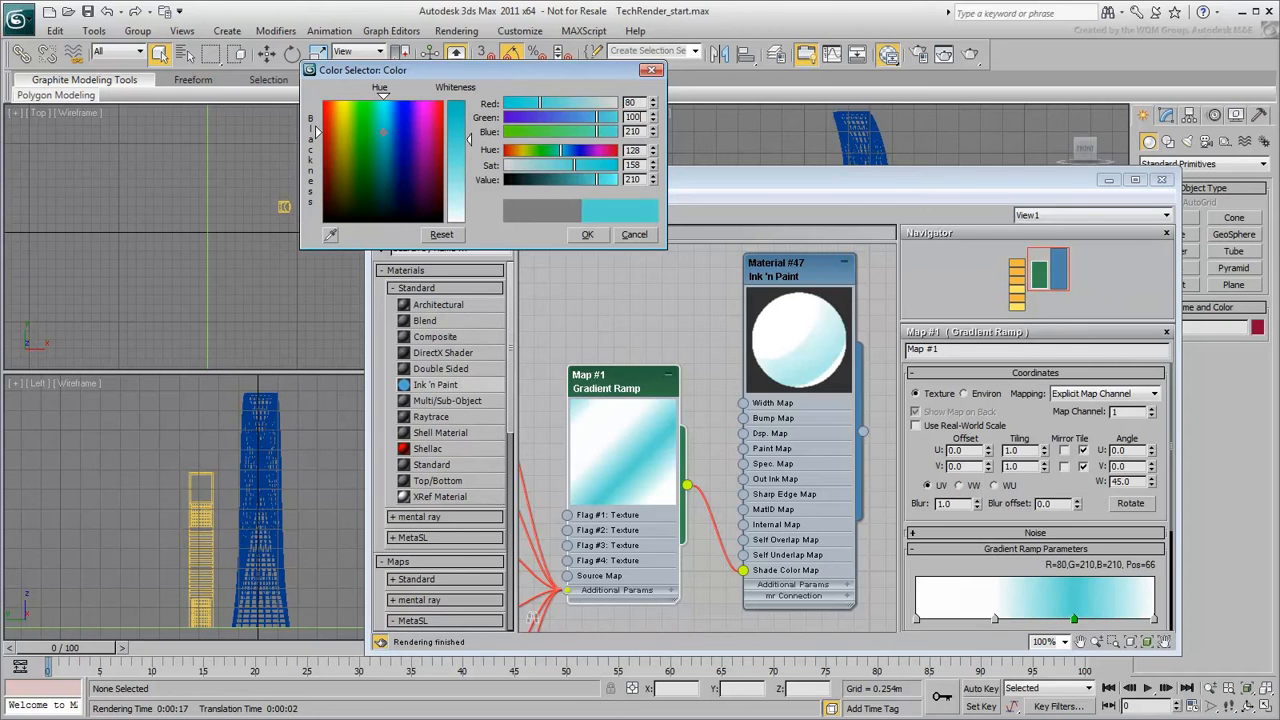
Choose a darker grey for the ramp flag in the Color Selector and confirm it.
click(384, 210)
text(100)
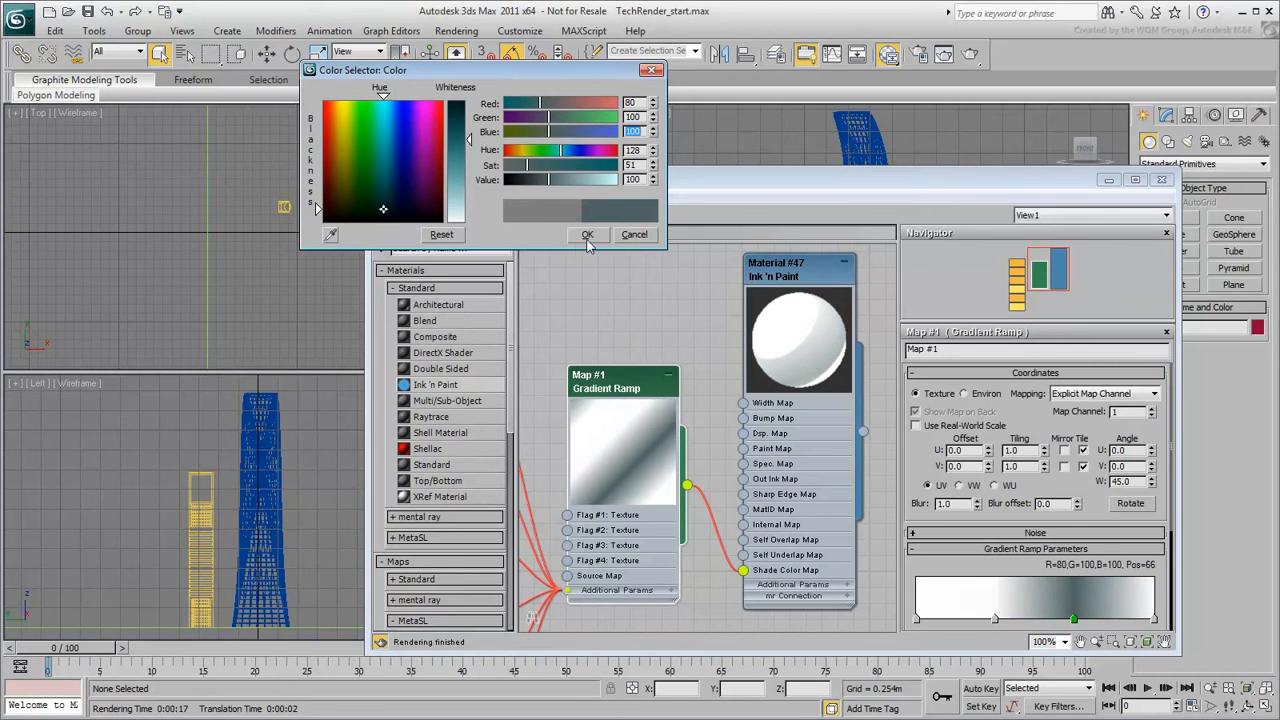
click(588, 234)
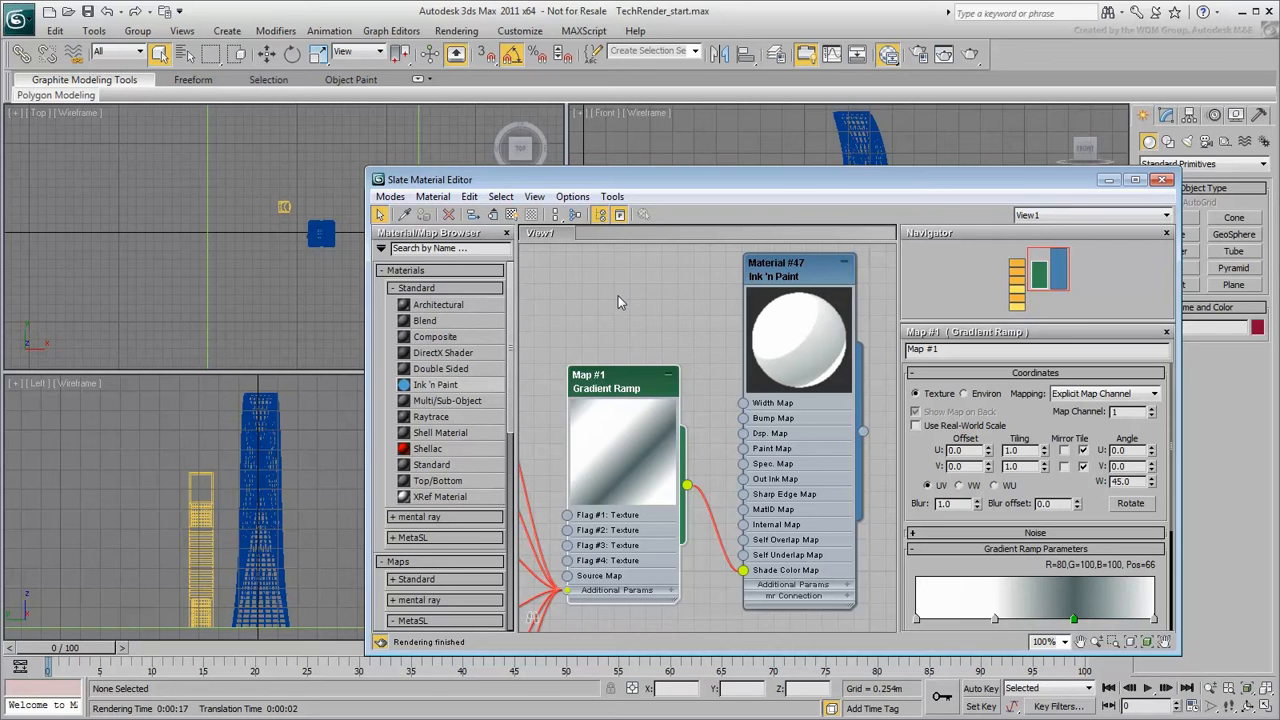
mouse_move(628, 298)
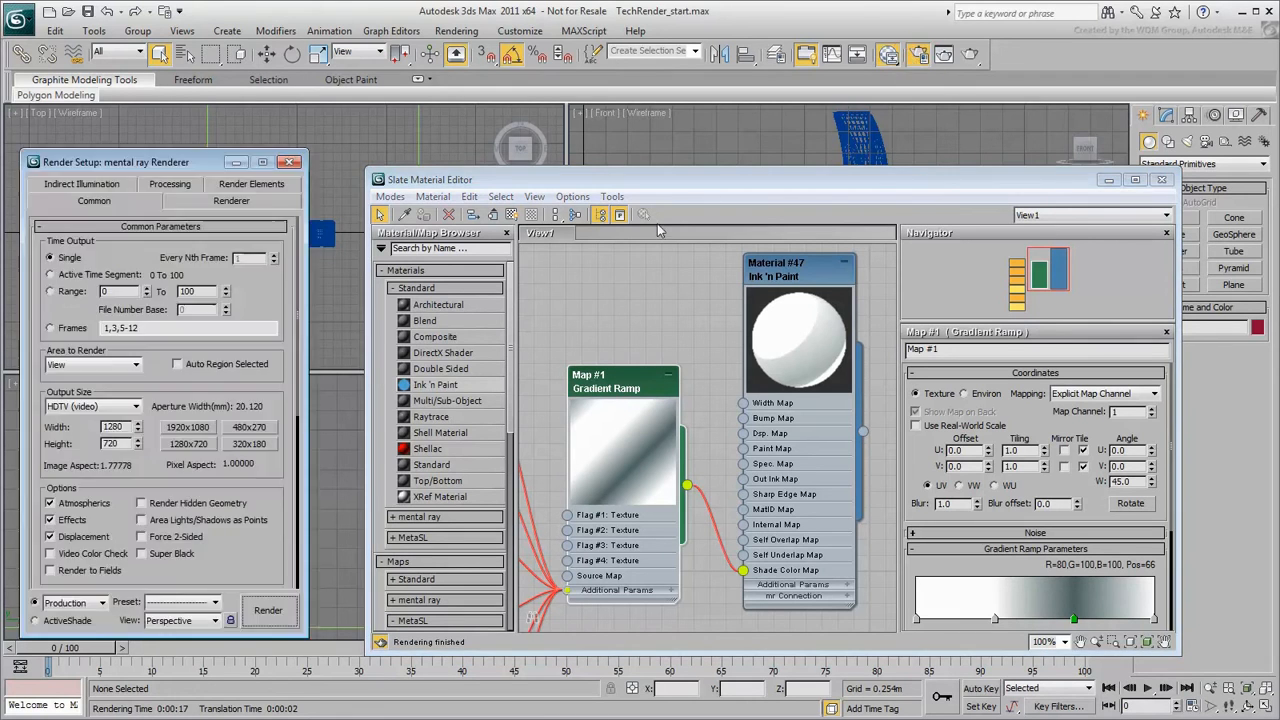
Enable Material Override on the Processing panel with Material #47 linked as an instance.
click(170, 200)
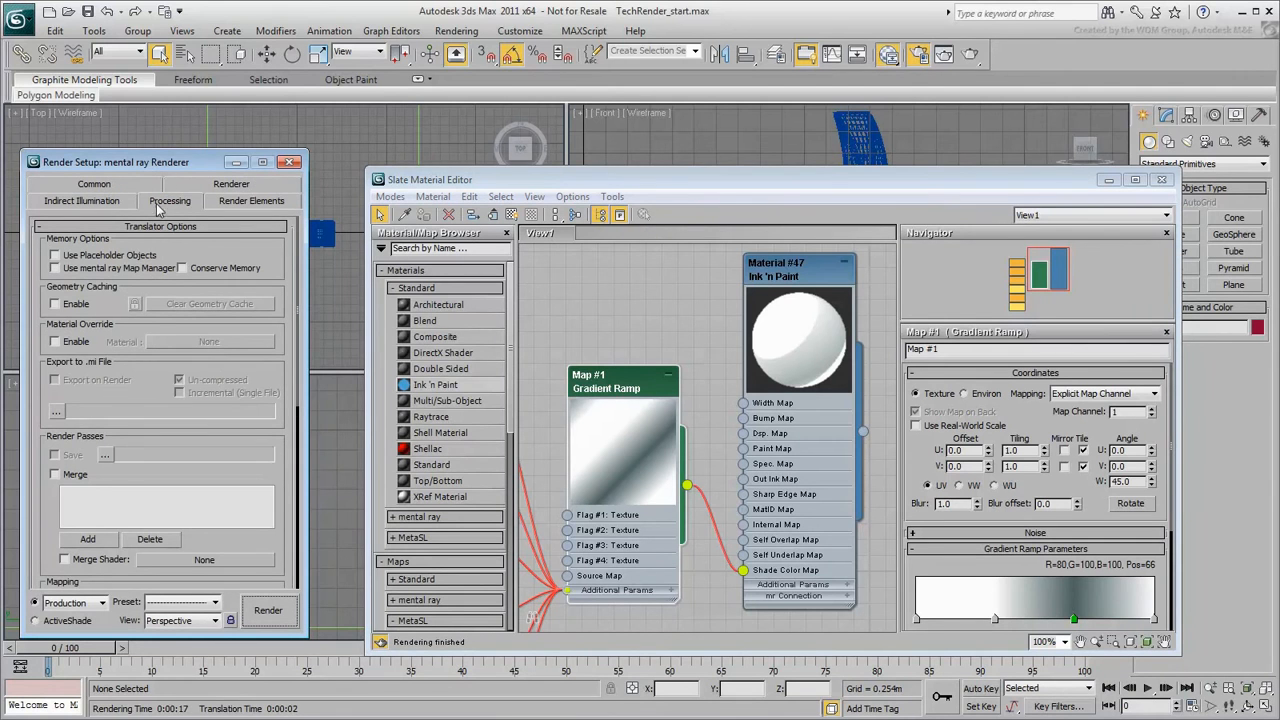
click(56, 340)
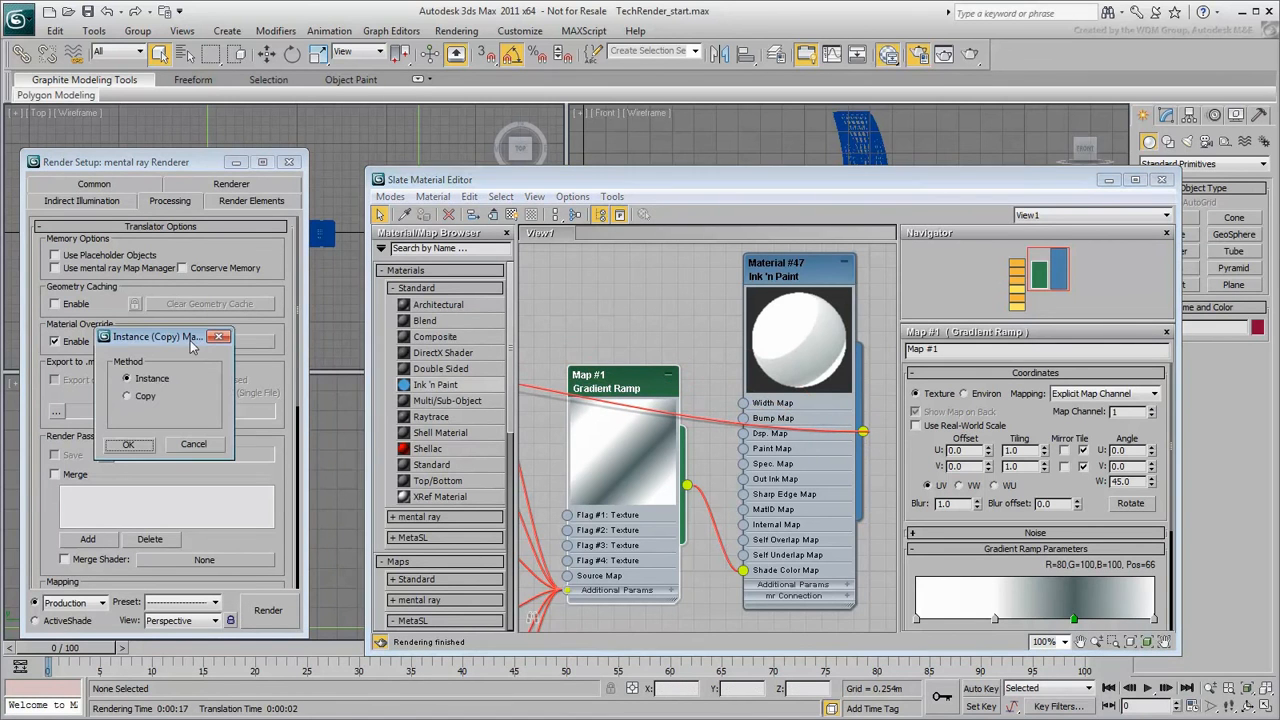
click(128, 444)
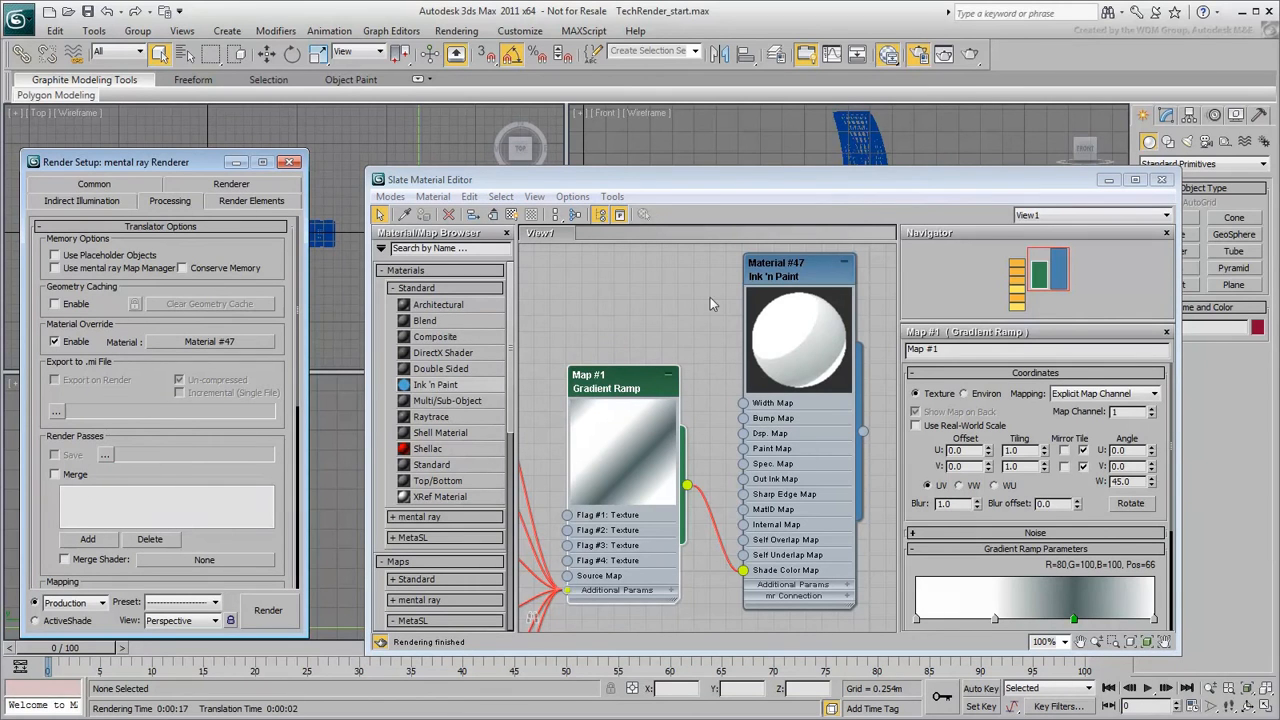
Render, disable the sky environment map and exposure control, then render again.
click(268, 610)
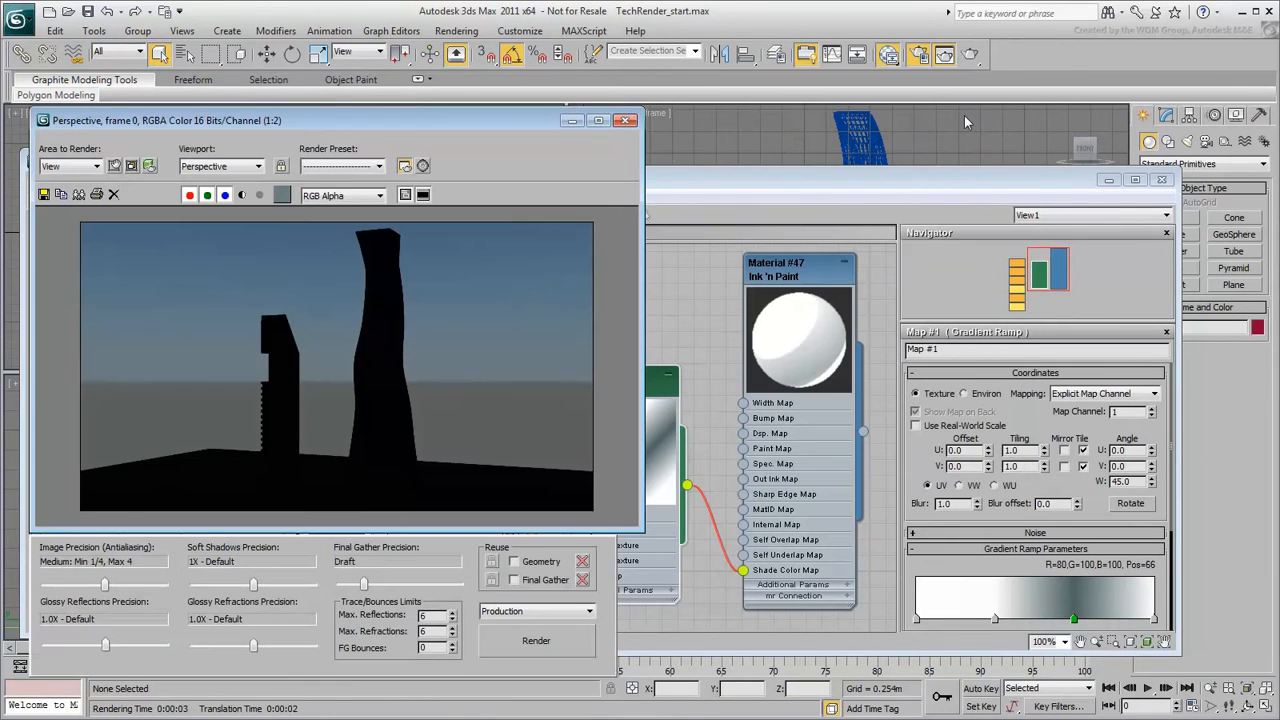
mouse_move(422, 172)
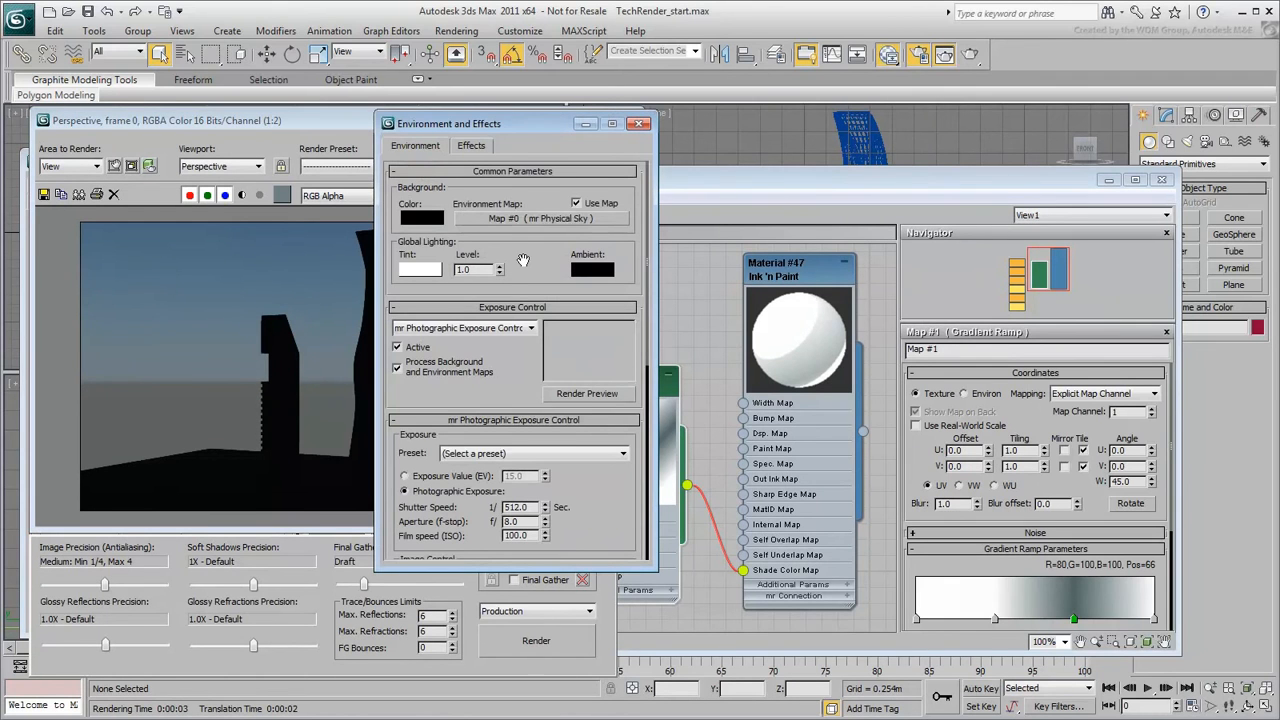
click(420, 216)
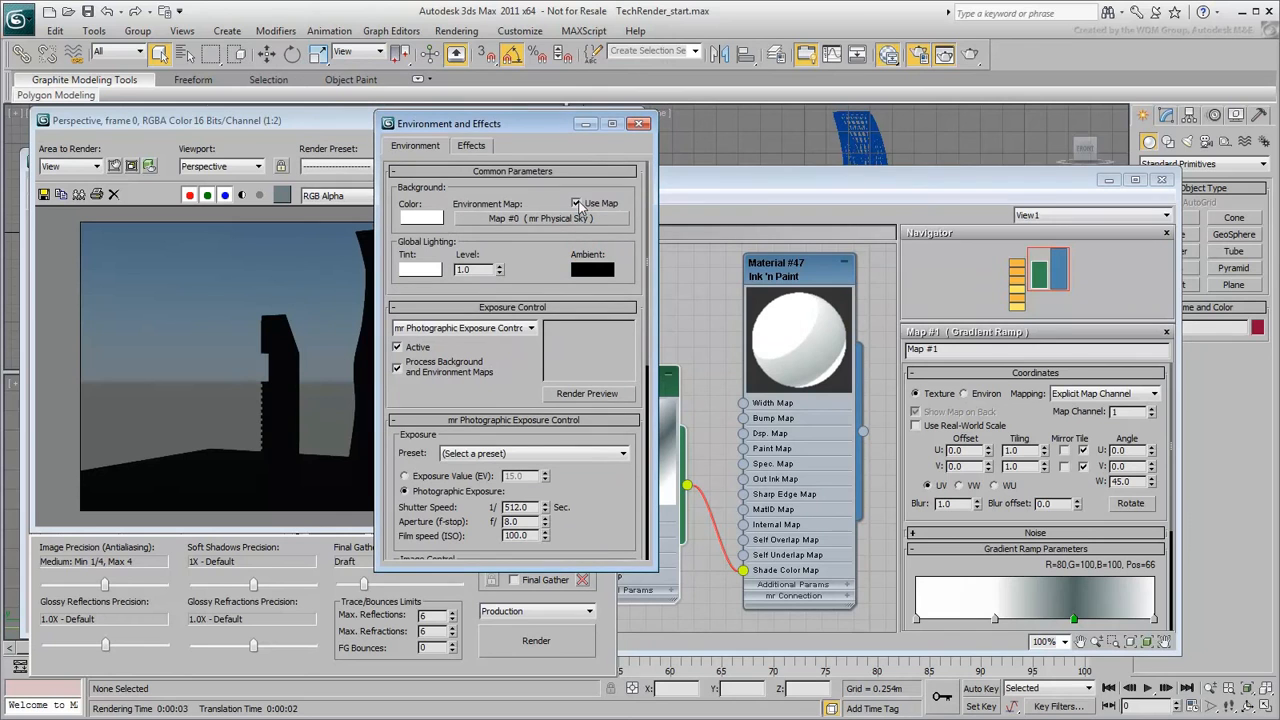
click(576, 204)
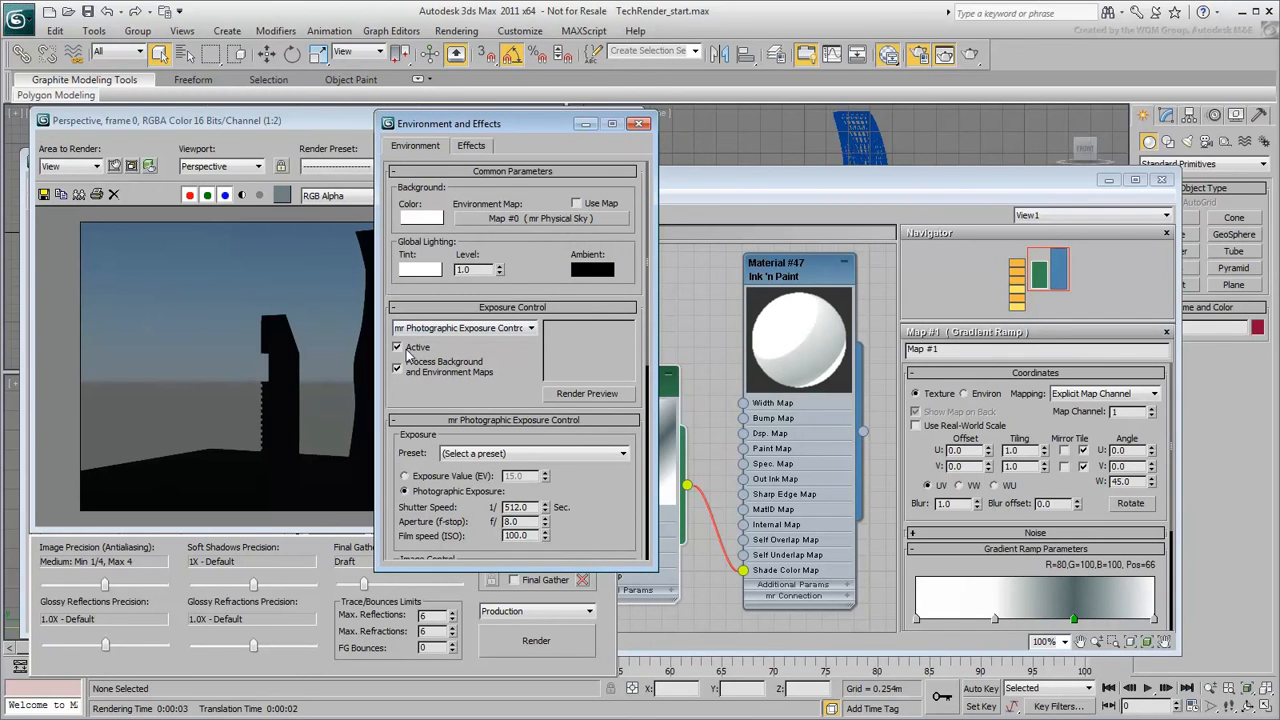
click(396, 348)
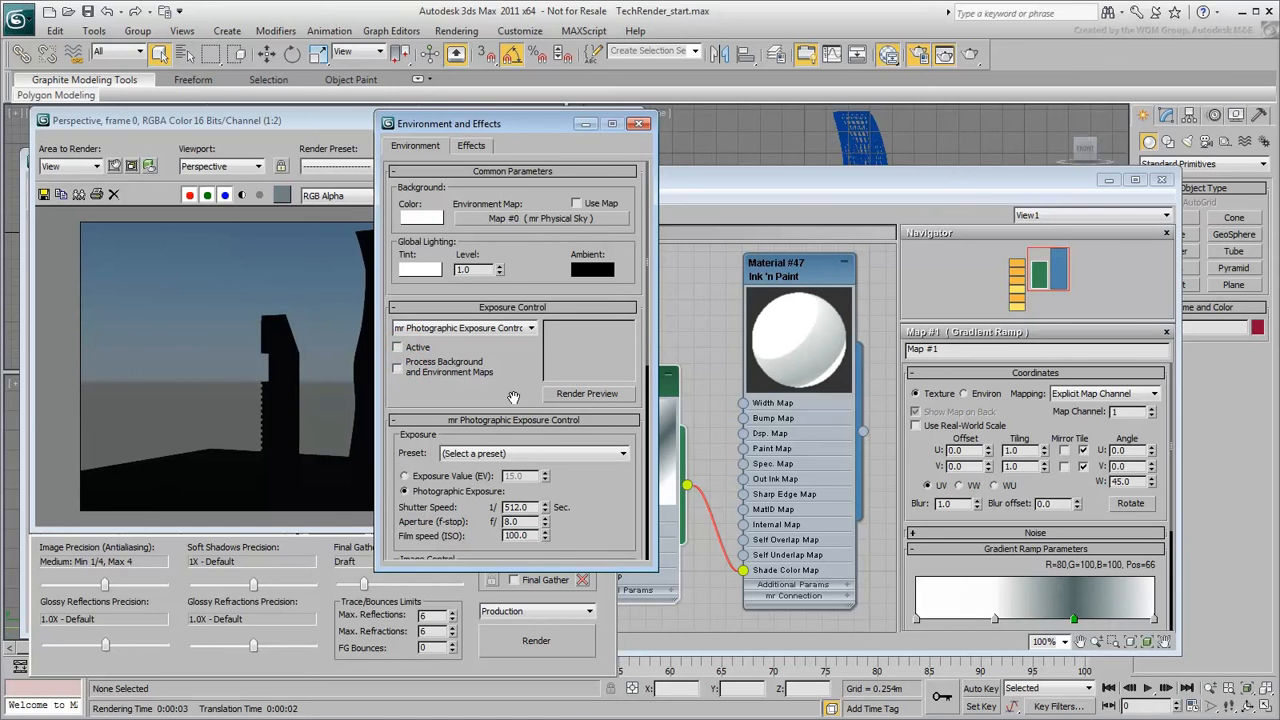
click(638, 124)
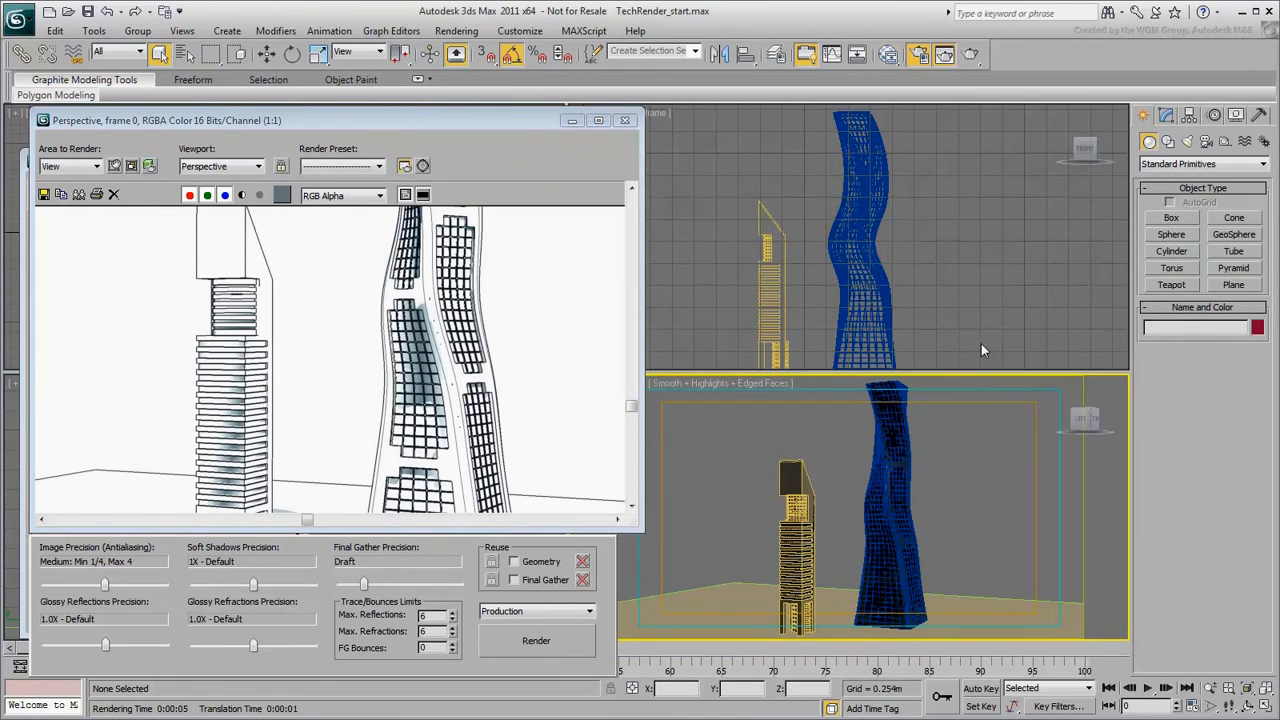
mouse_move(988, 458)
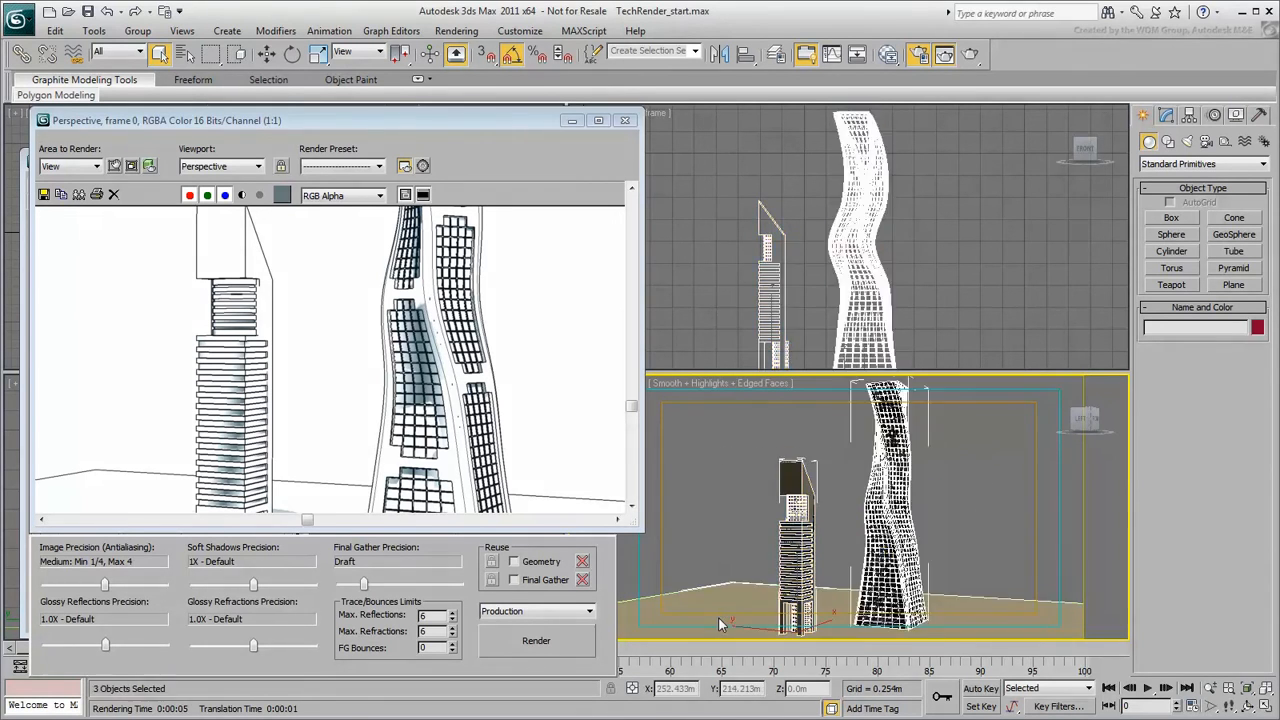
Select the three scene objects, apply the Map Scaler (WSM) modifier and re-render.
click(1166, 114)
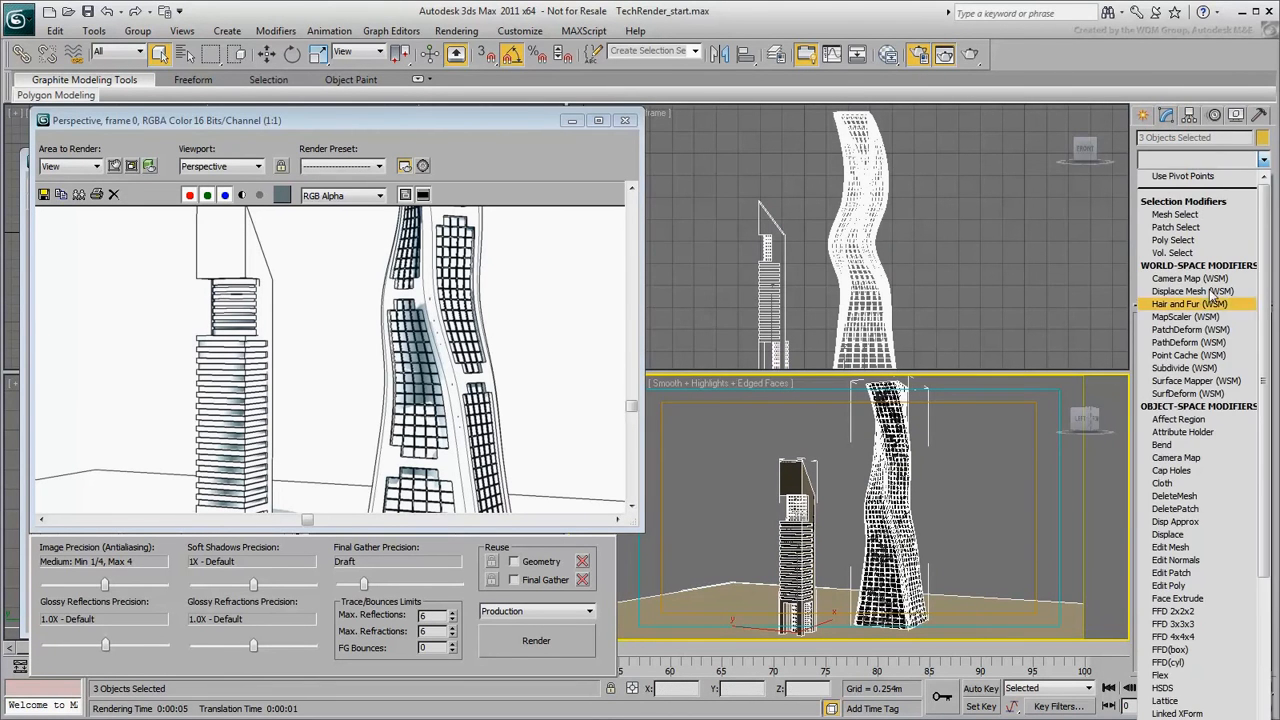
scroll(down, 3)
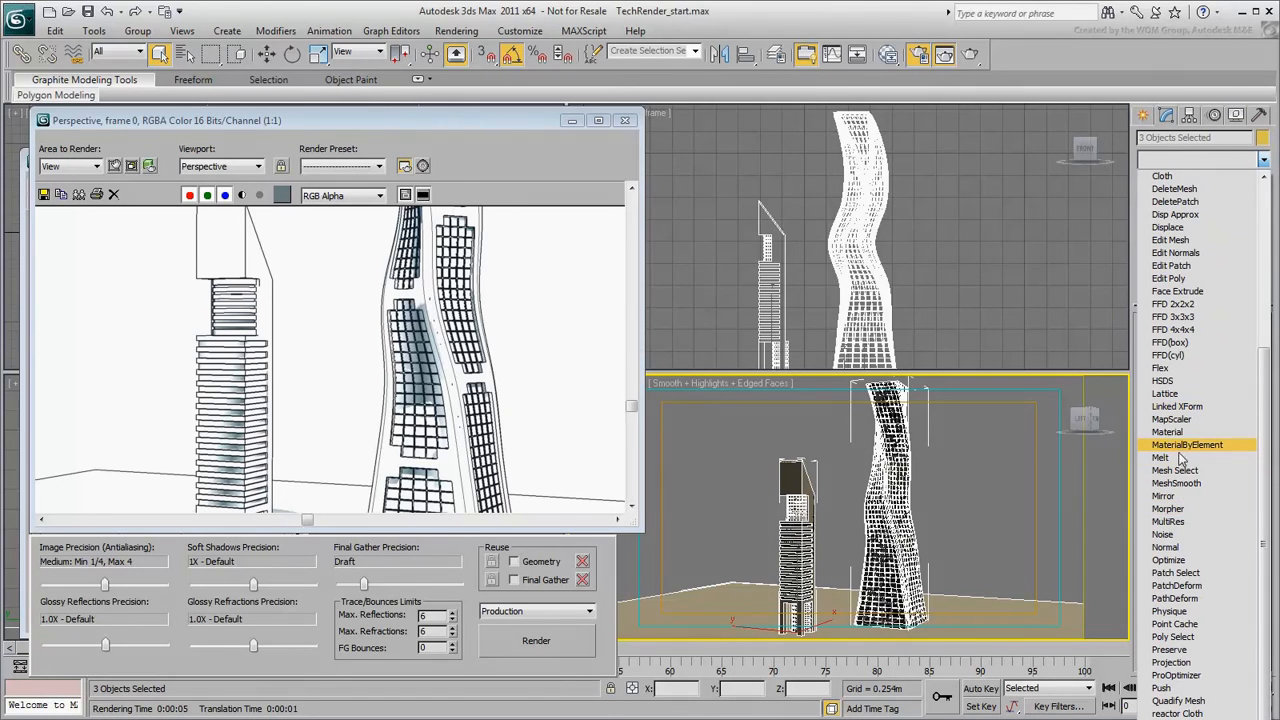
click(1166, 418)
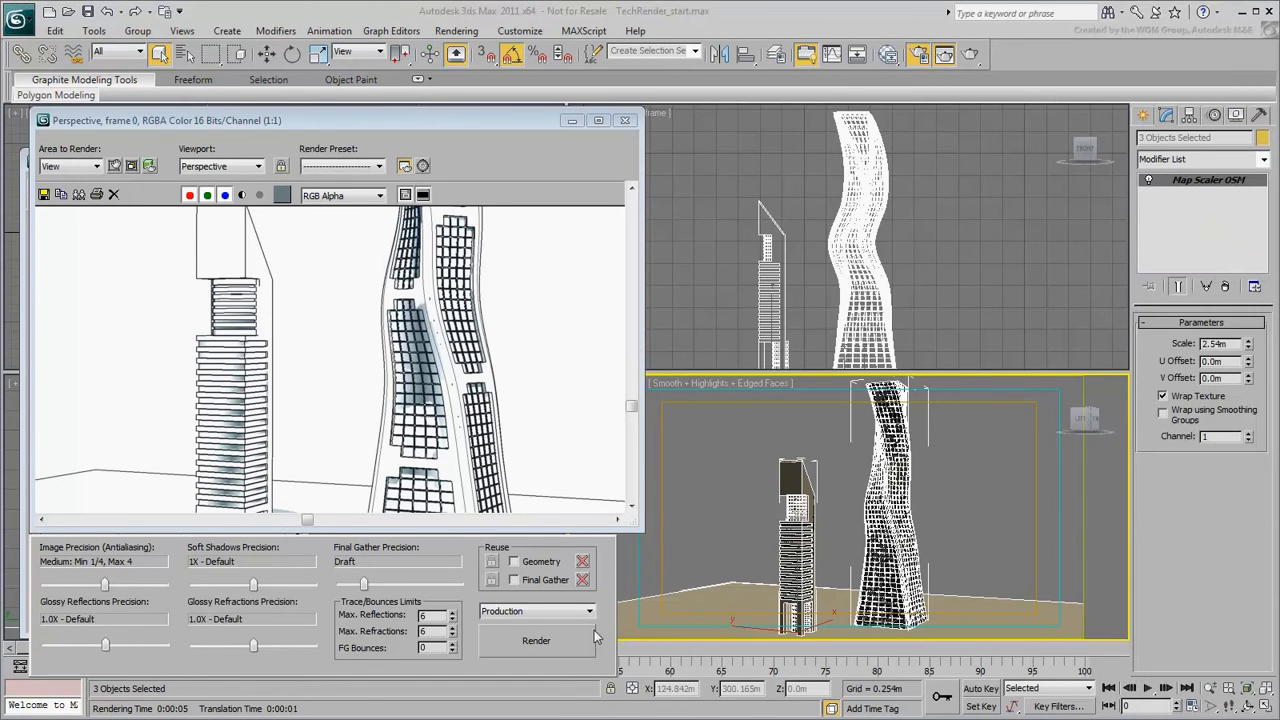
click(536, 640)
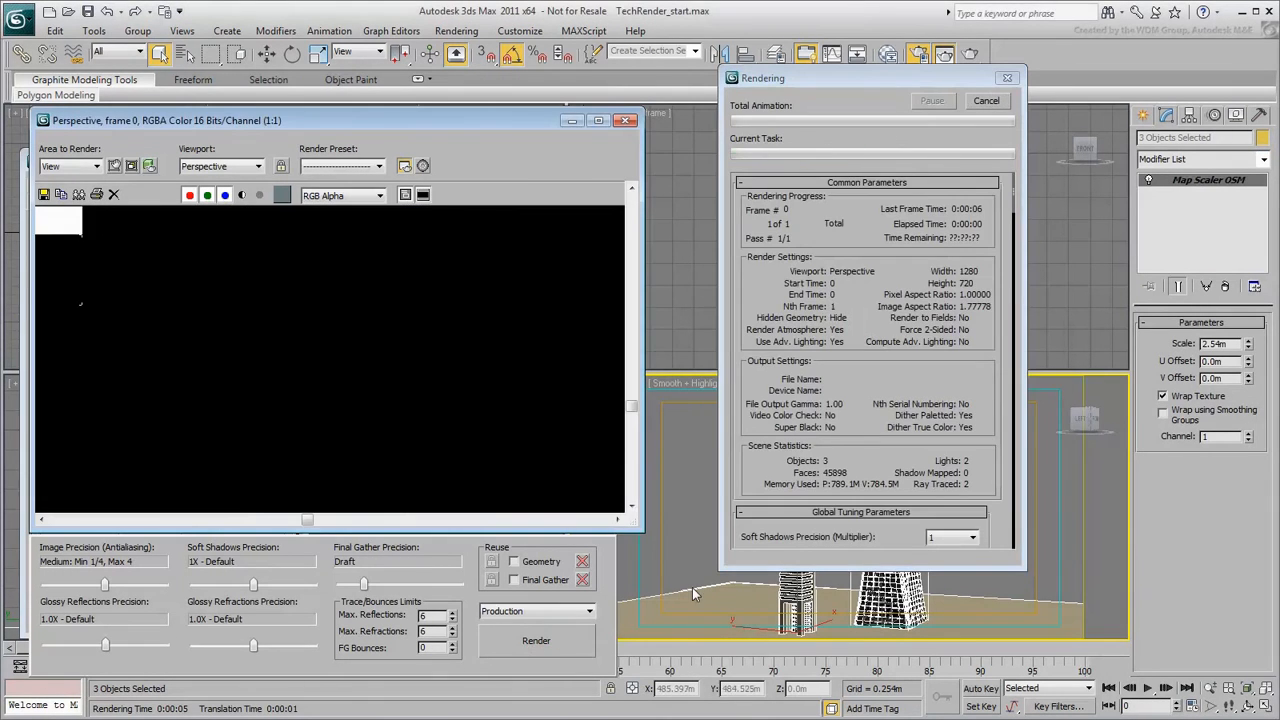
click(986, 100)
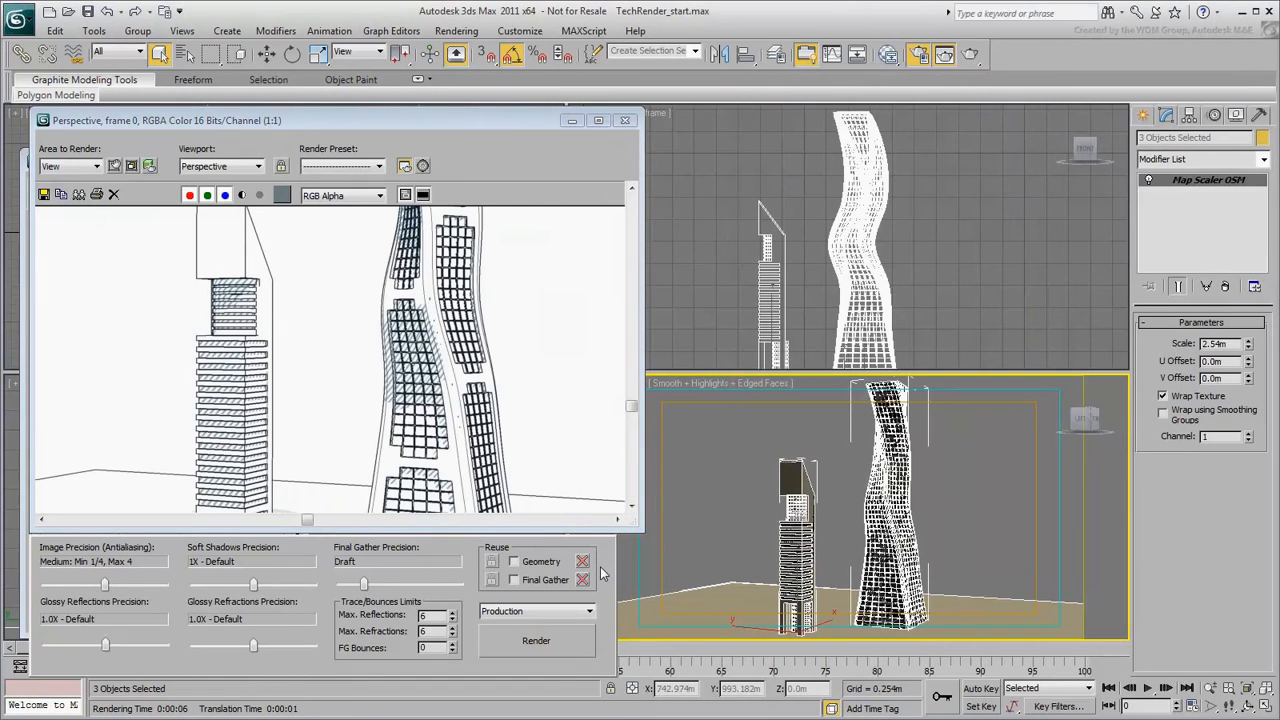
Bring the Slate Material Editor back to the front.
click(888, 54)
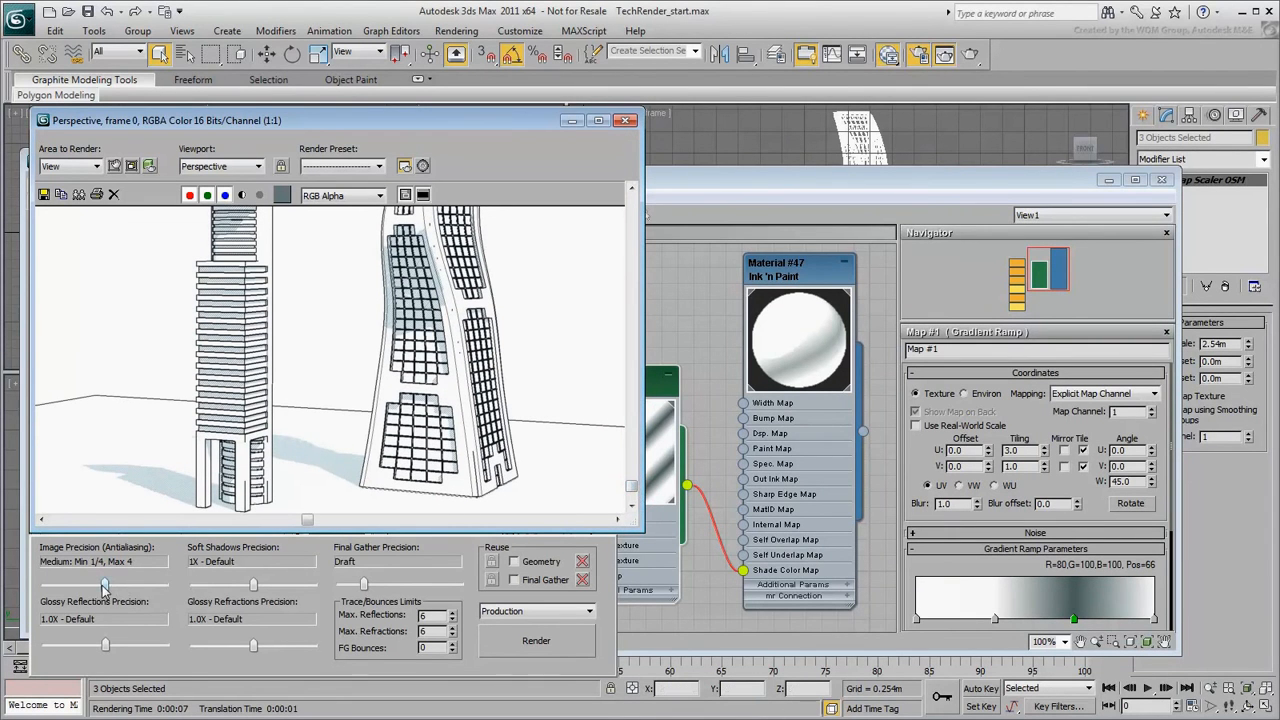
Raise image precision to Very High and turn glossy reflections and refractions off.
drag(104, 584, 164, 584)
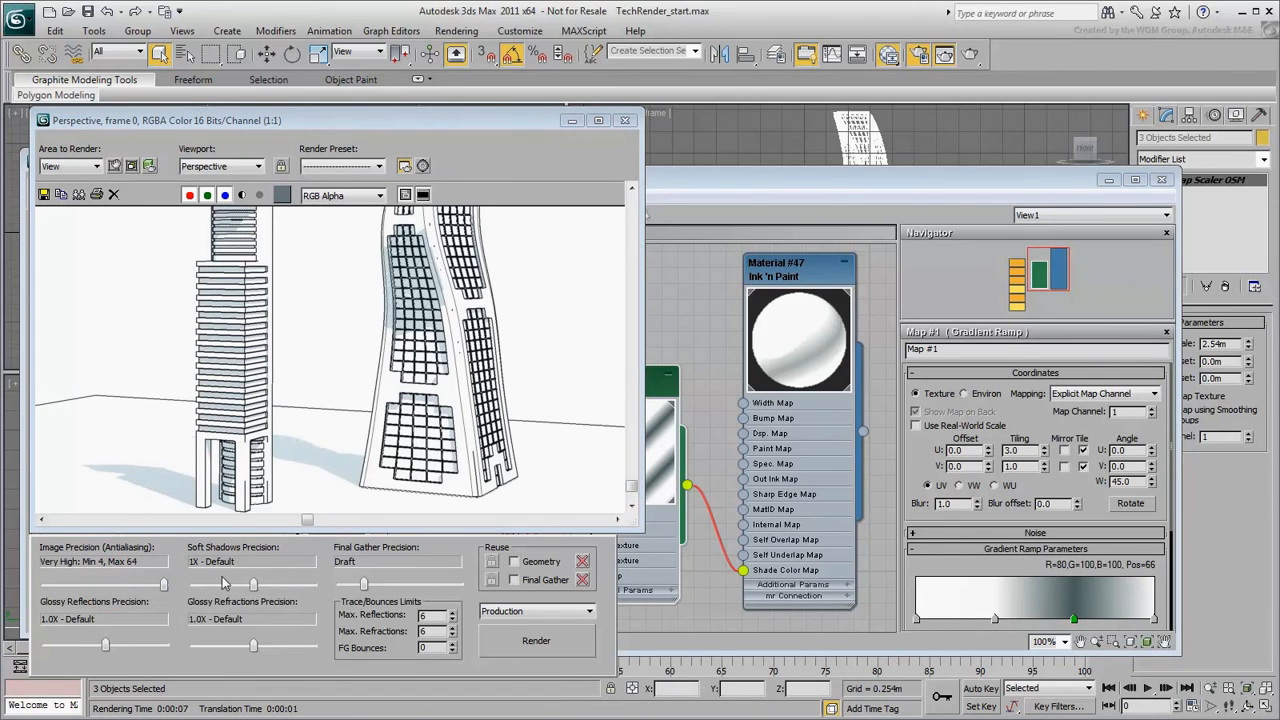
mouse_move(180, 584)
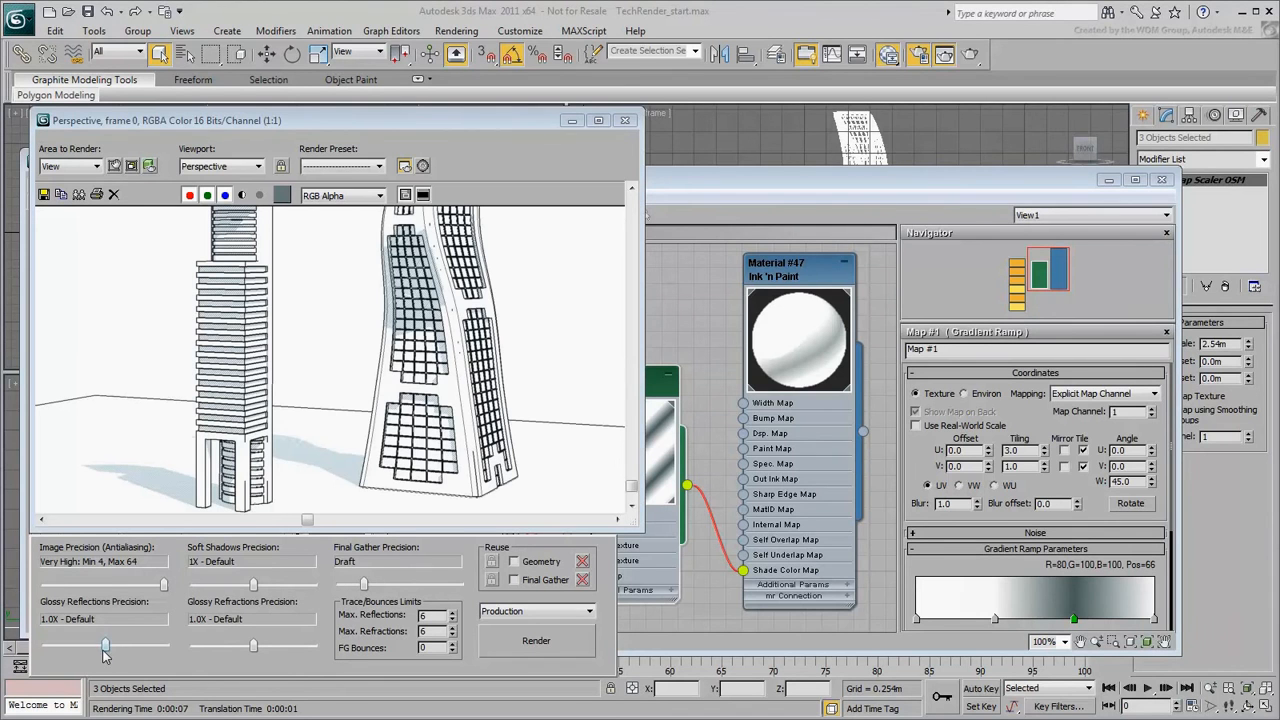
drag(104, 644, 44, 644)
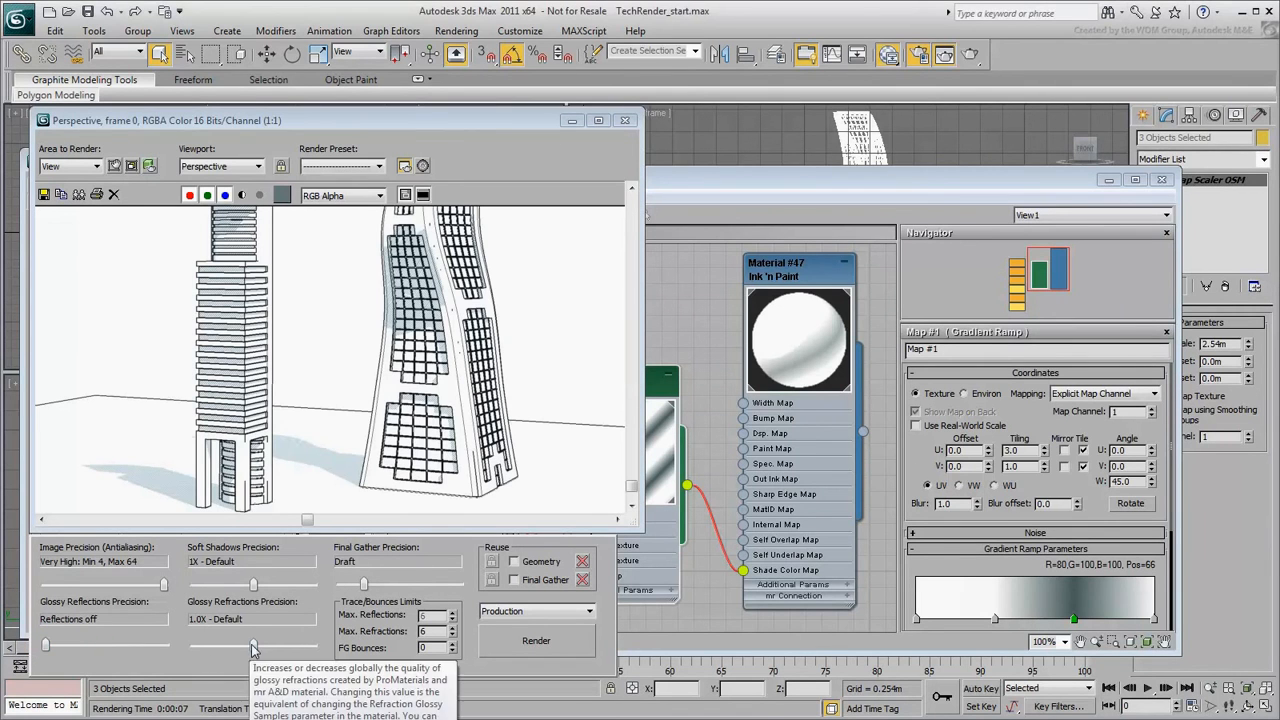
drag(252, 646, 192, 646)
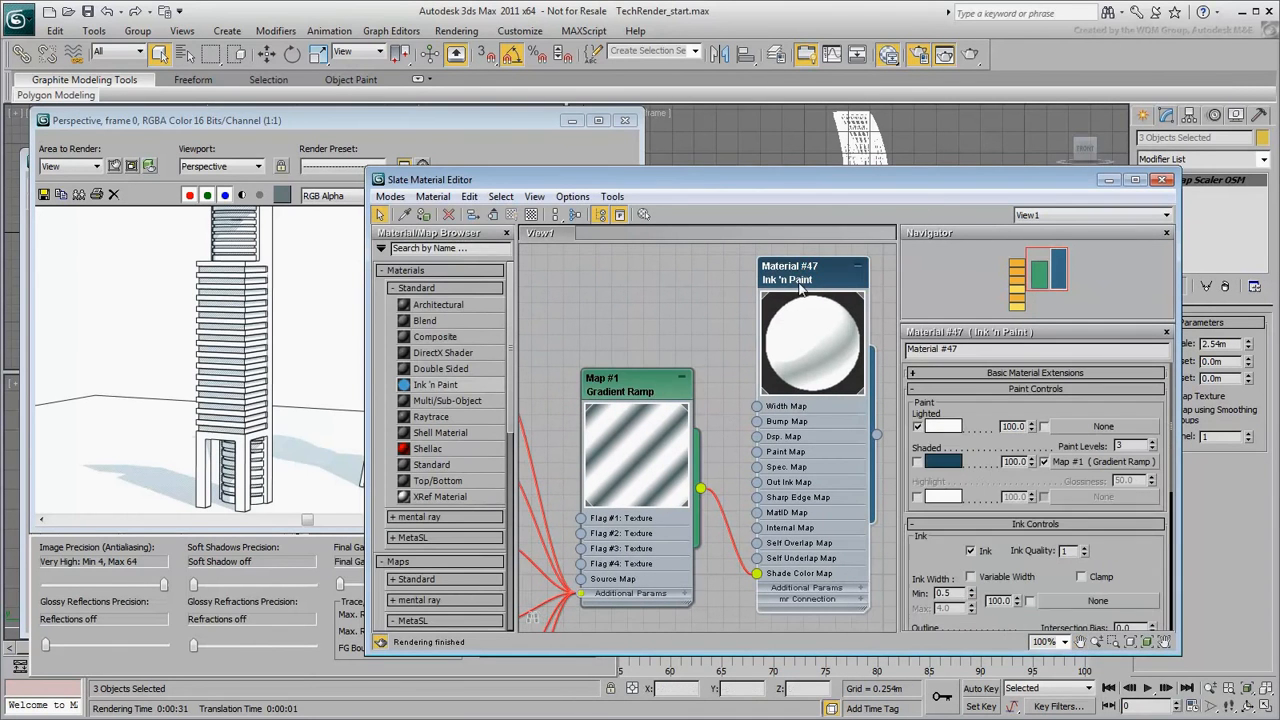
scroll(down, 3)
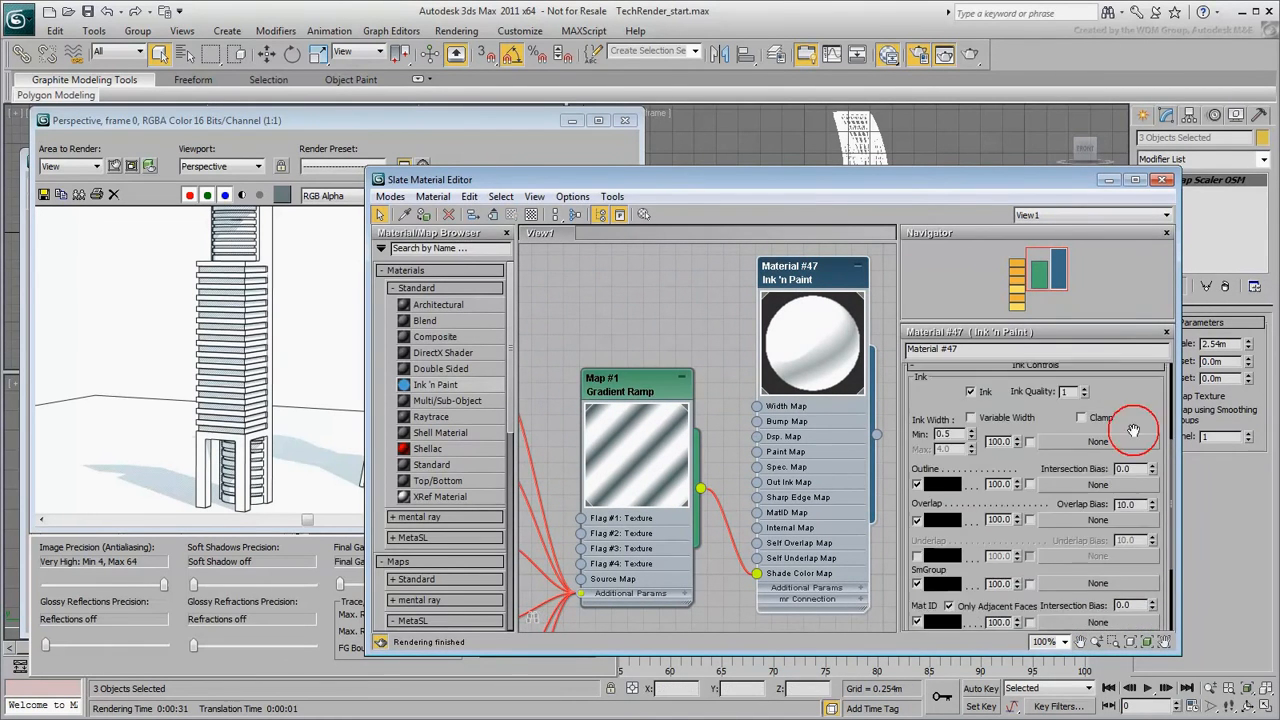
scroll(down, 3)
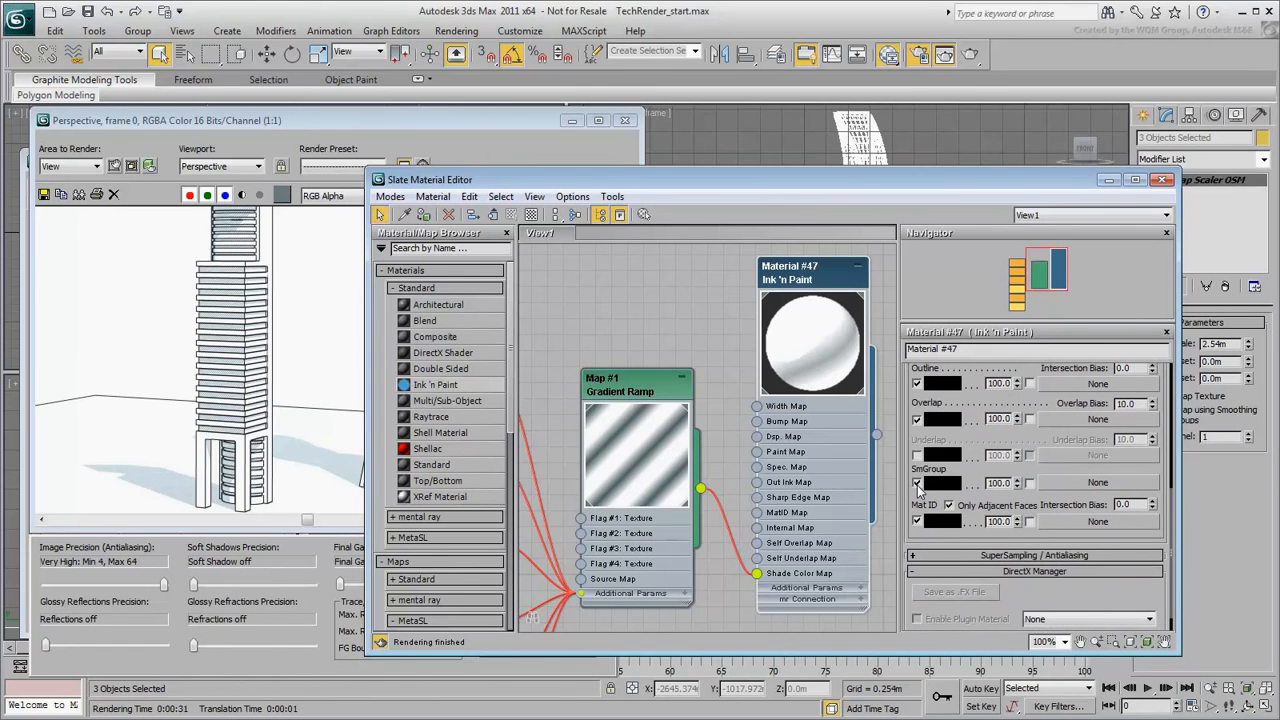
click(916, 482)
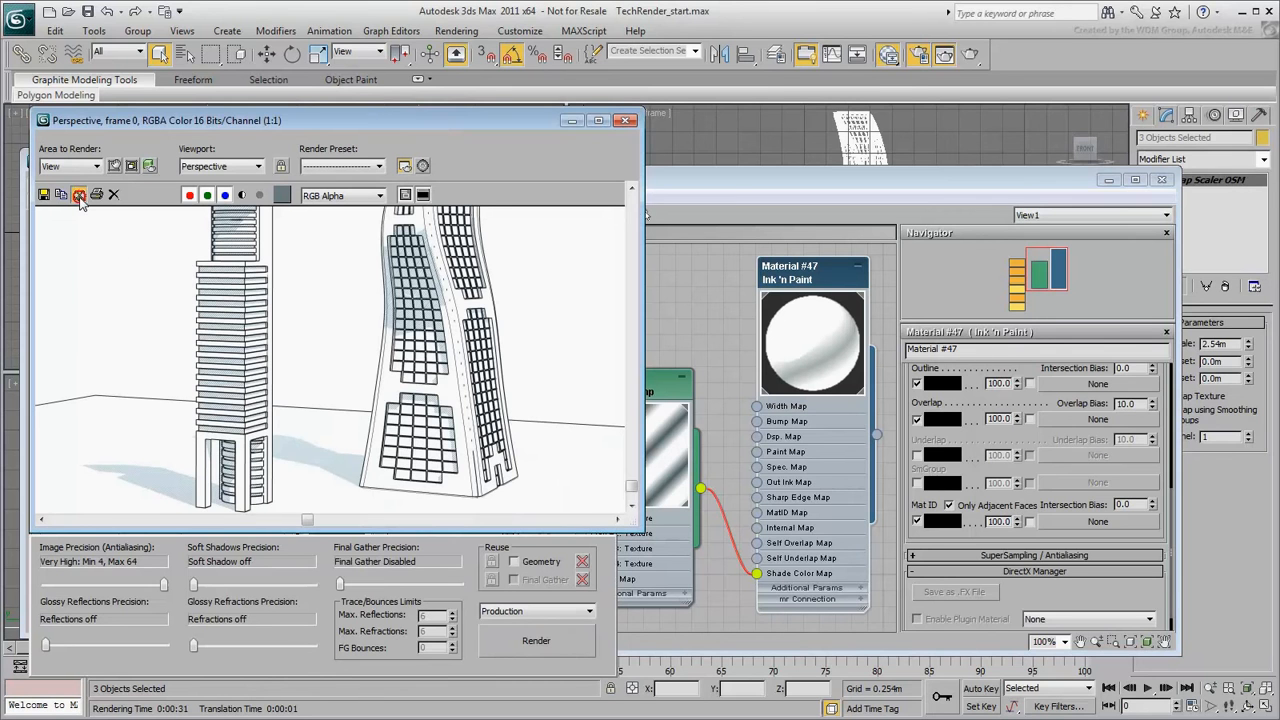
click(78, 196)
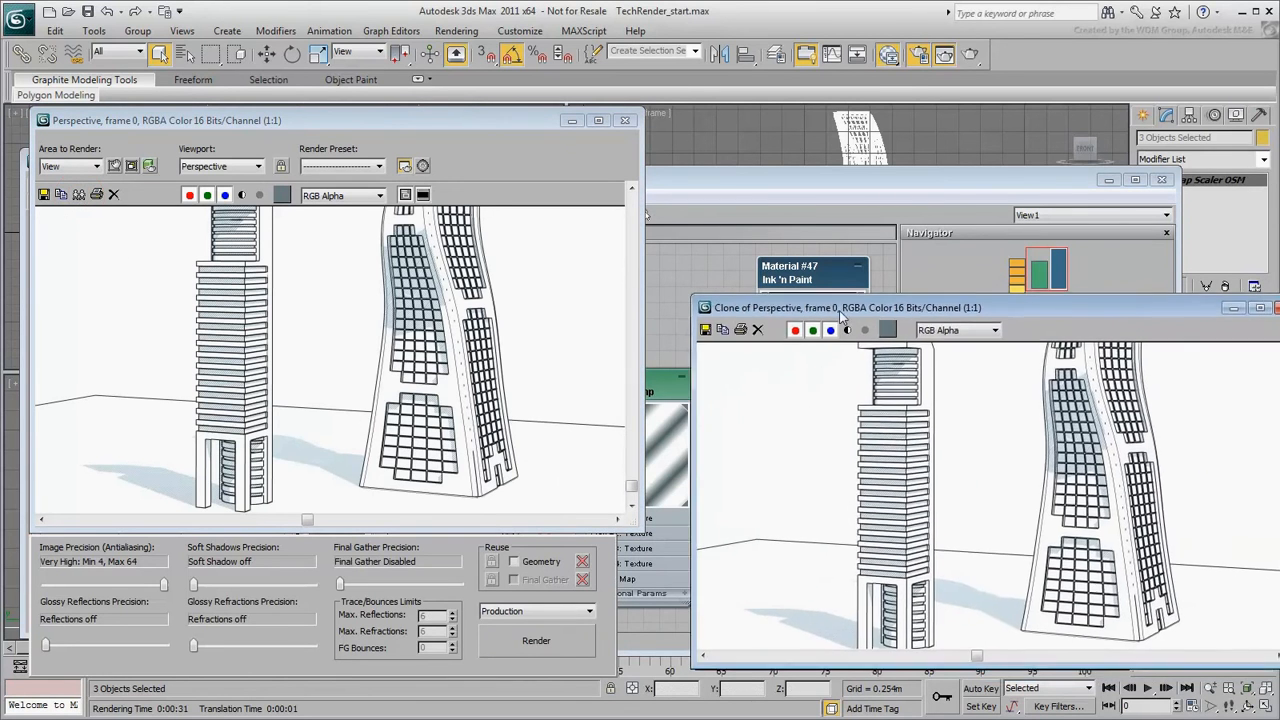
click(536, 640)
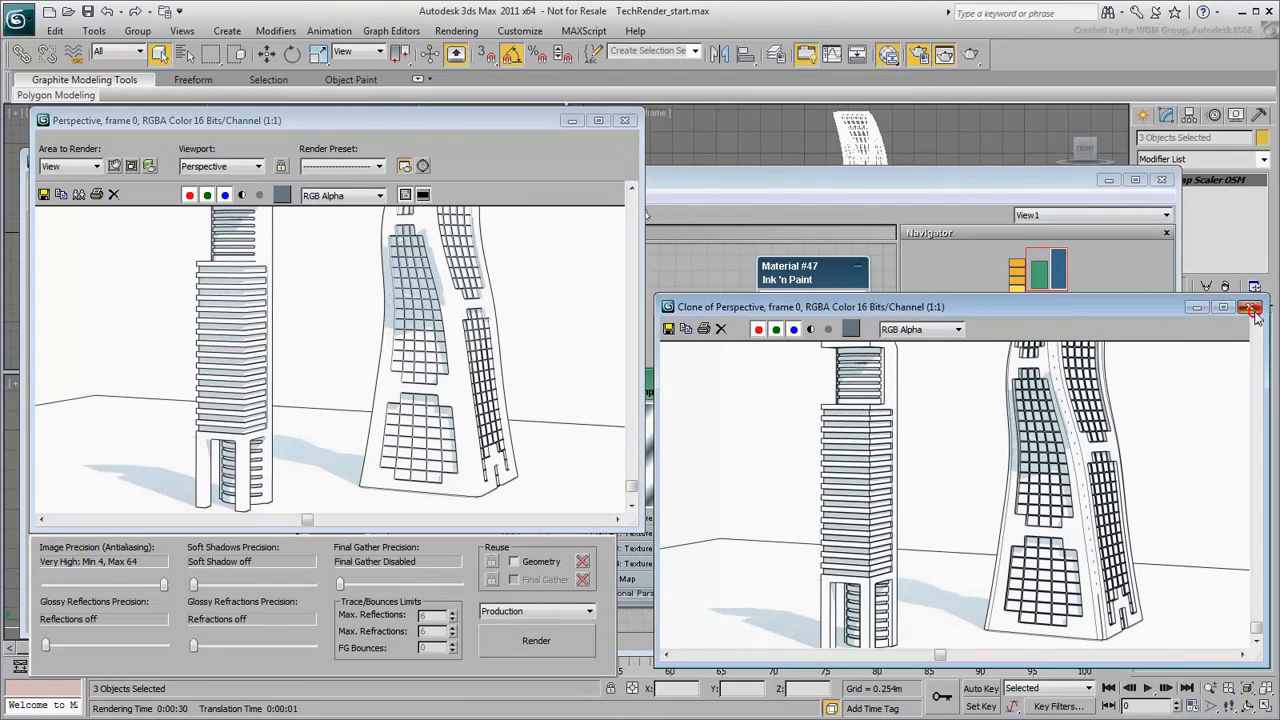
click(1248, 308)
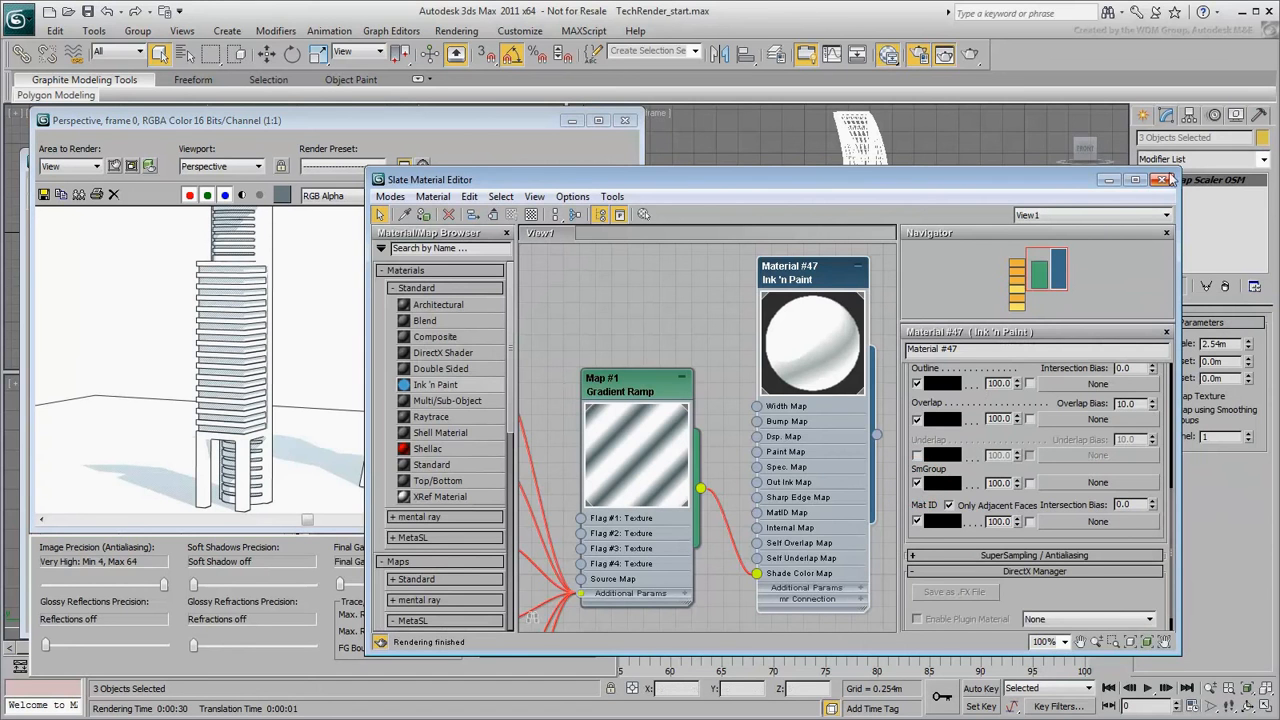
Select the twisting Highrise tower alone and expand its Editable Poly sub-object levels.
click(1174, 180)
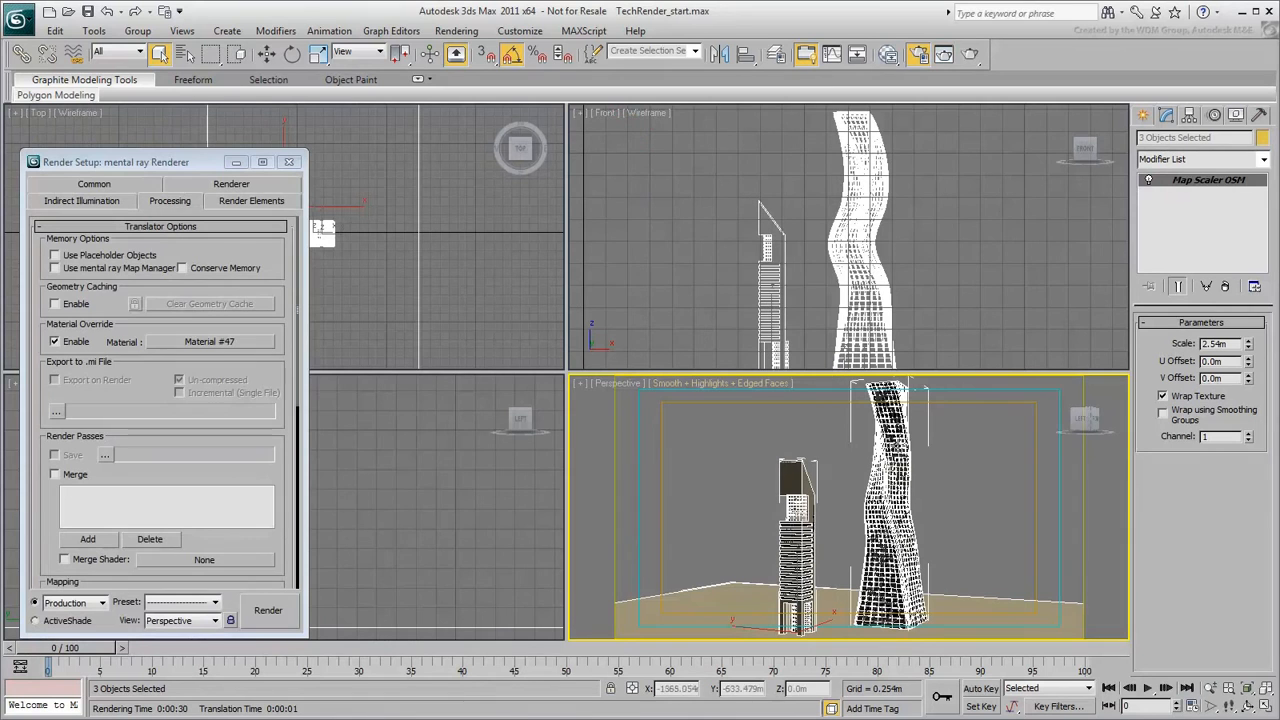
click(288, 160)
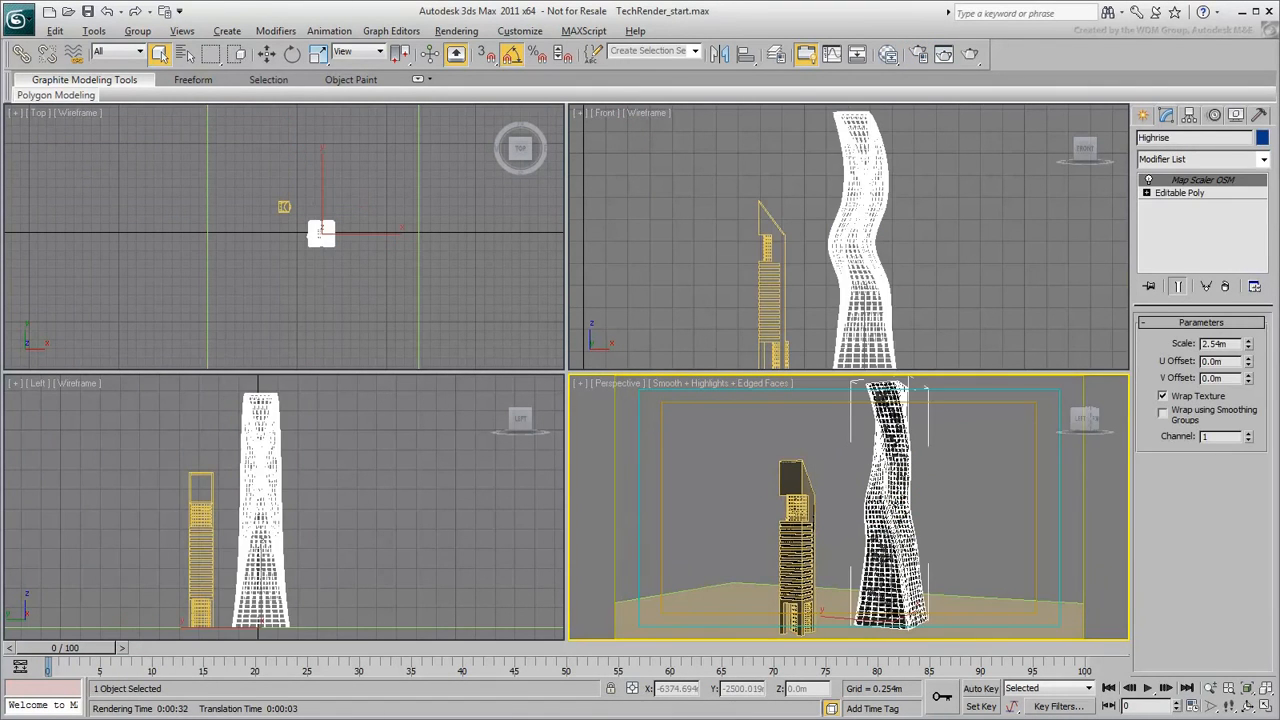
click(1148, 192)
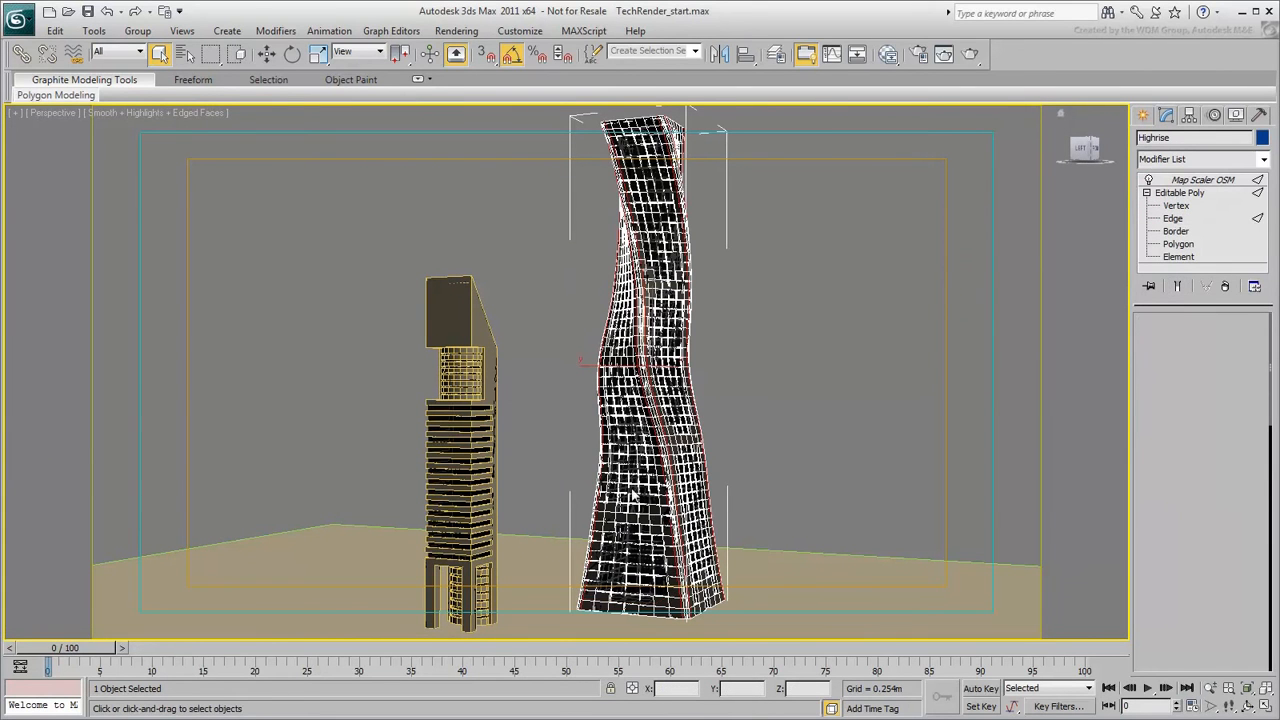
Loop and grow a corner edge selection across the tower, then convert it to about 1,616 polygons.
click(1172, 218)
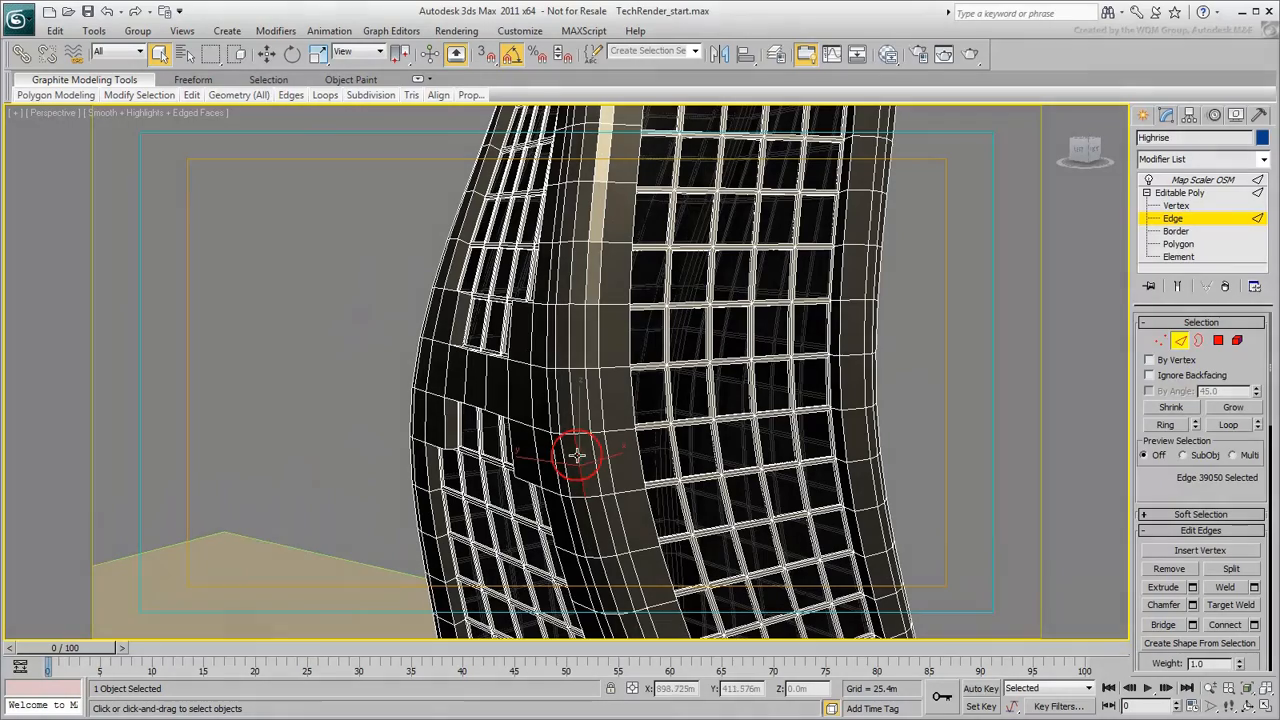
click(1228, 424)
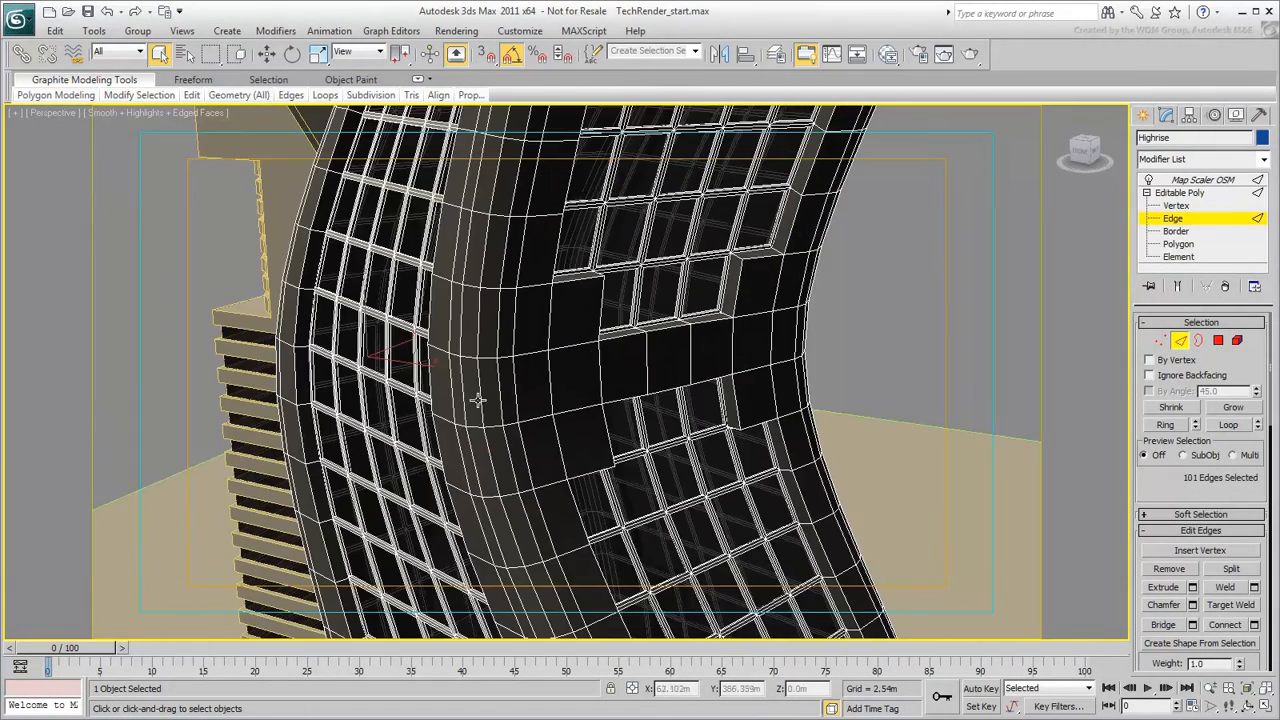
click(1232, 408)
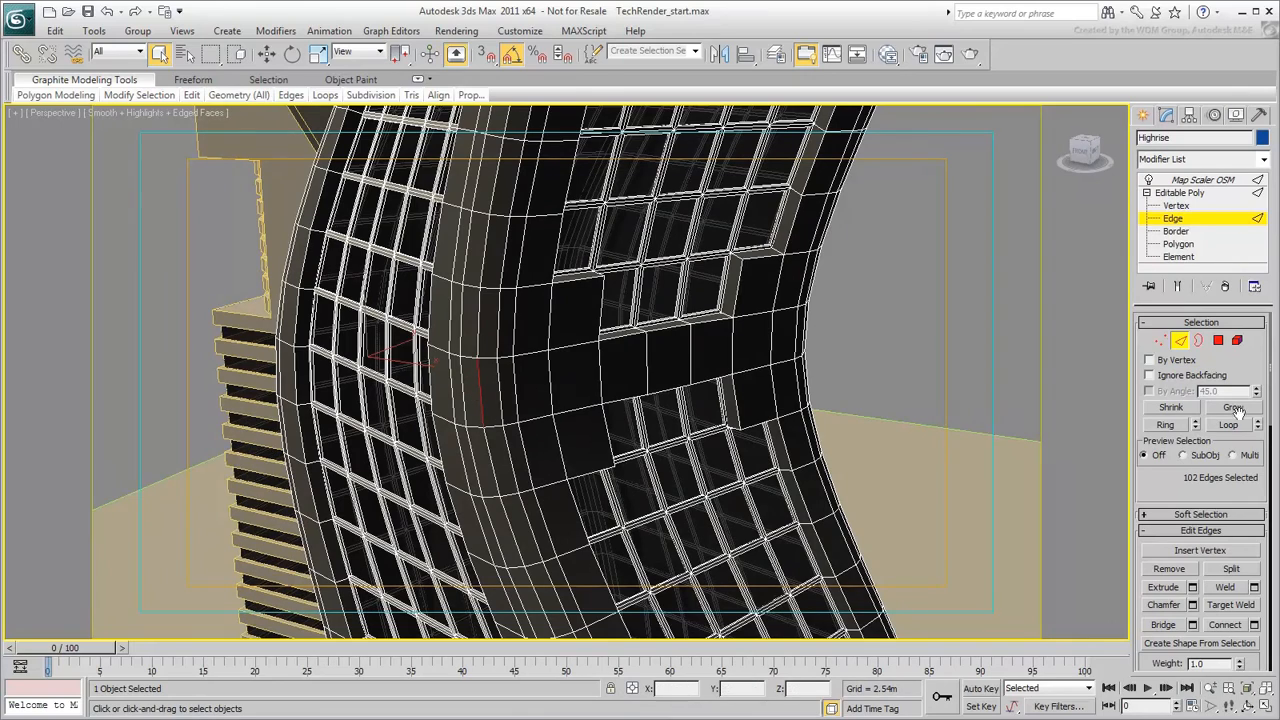
click(1232, 408)
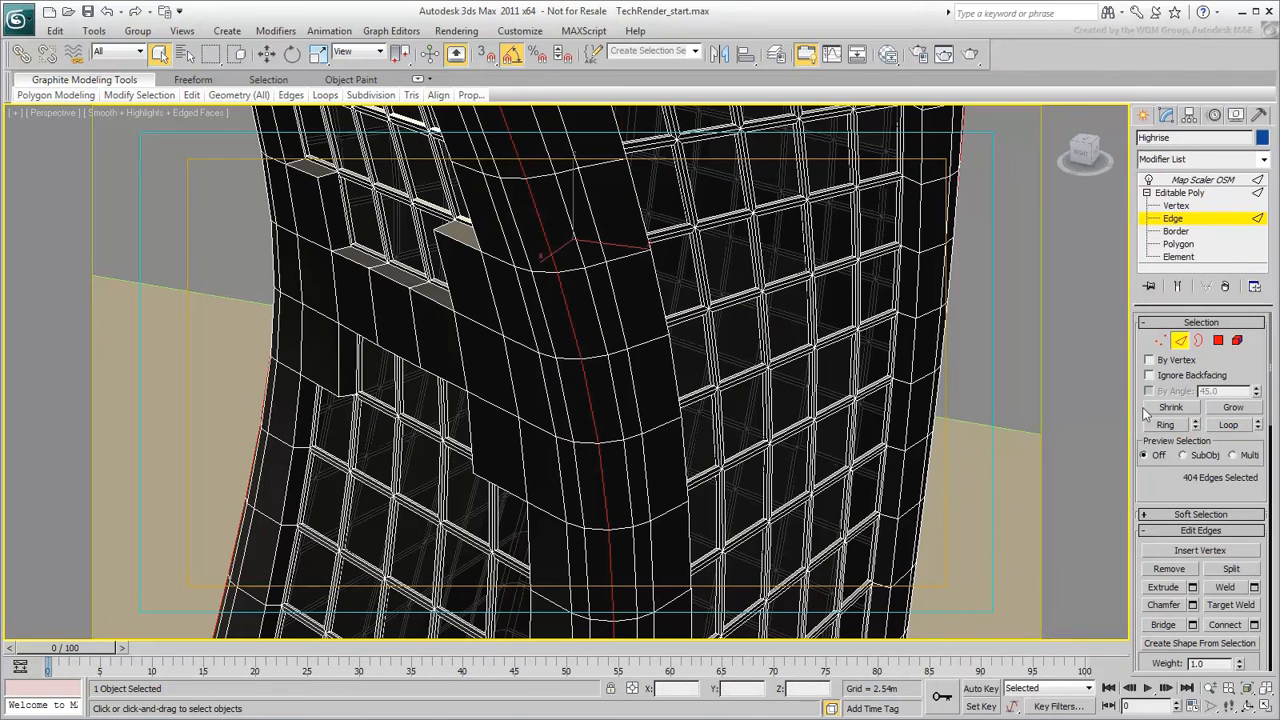
click(1228, 424)
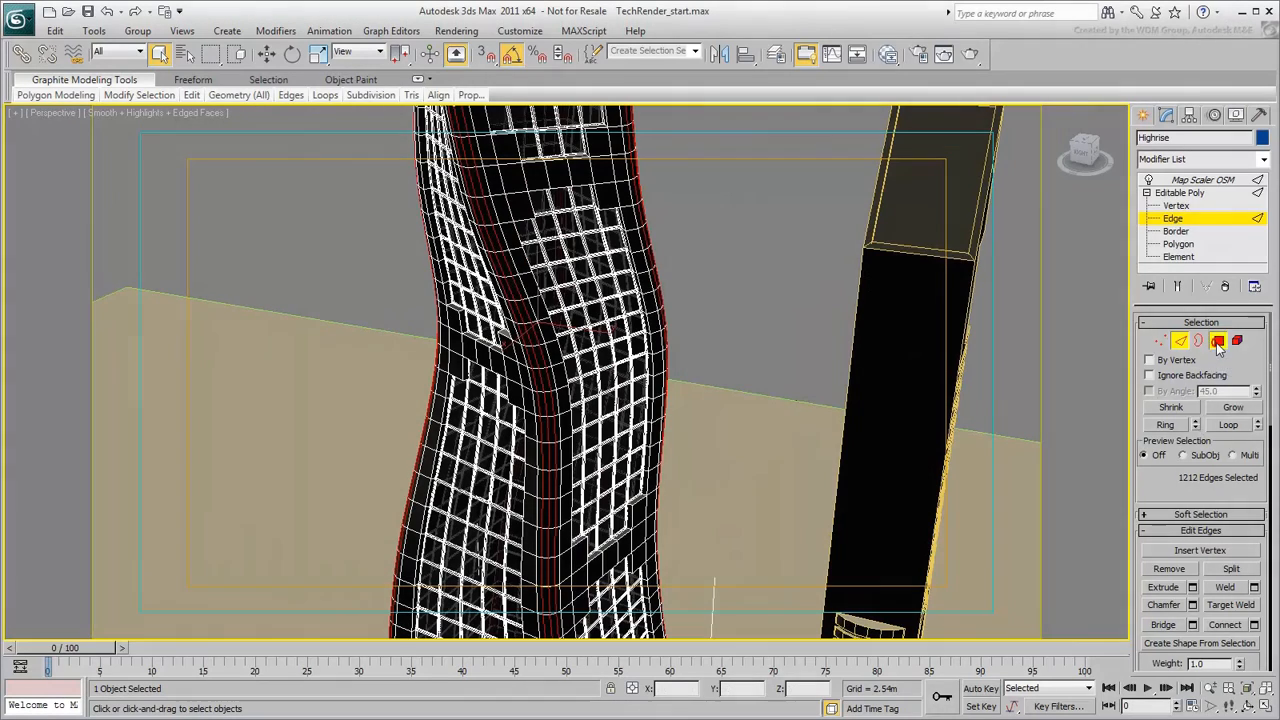
click(1218, 340)
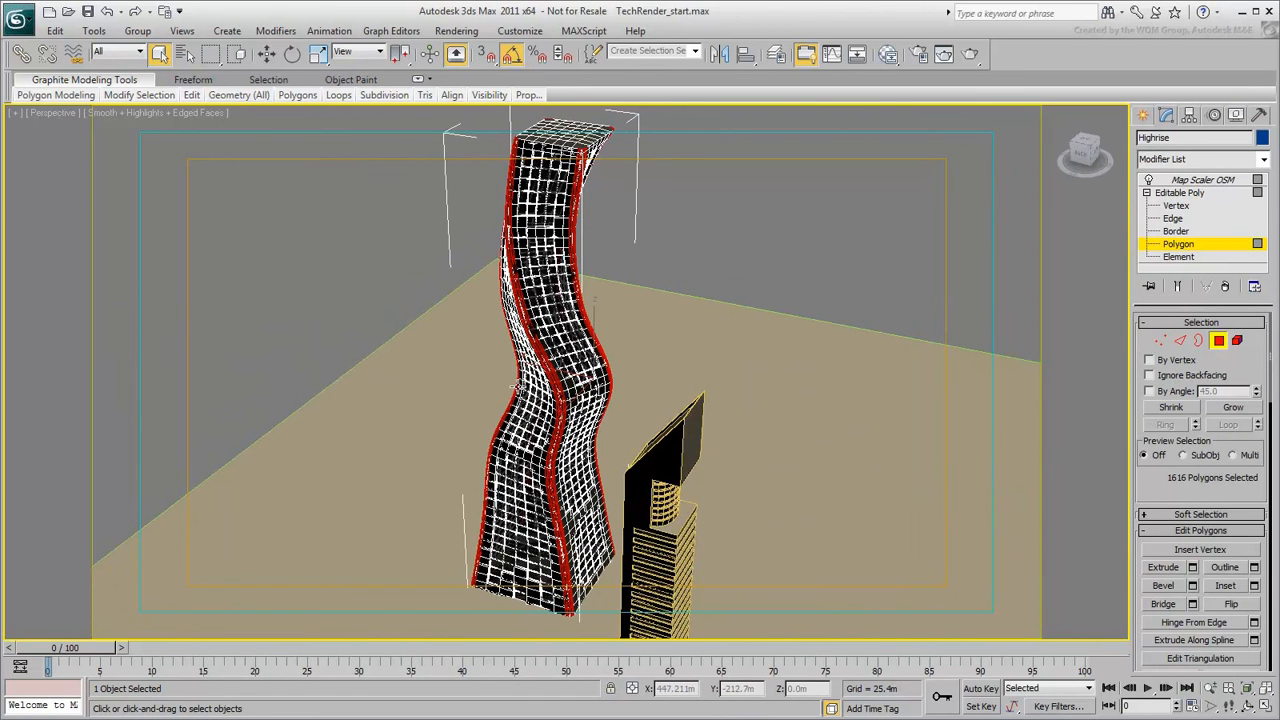
mouse_move(850, 468)
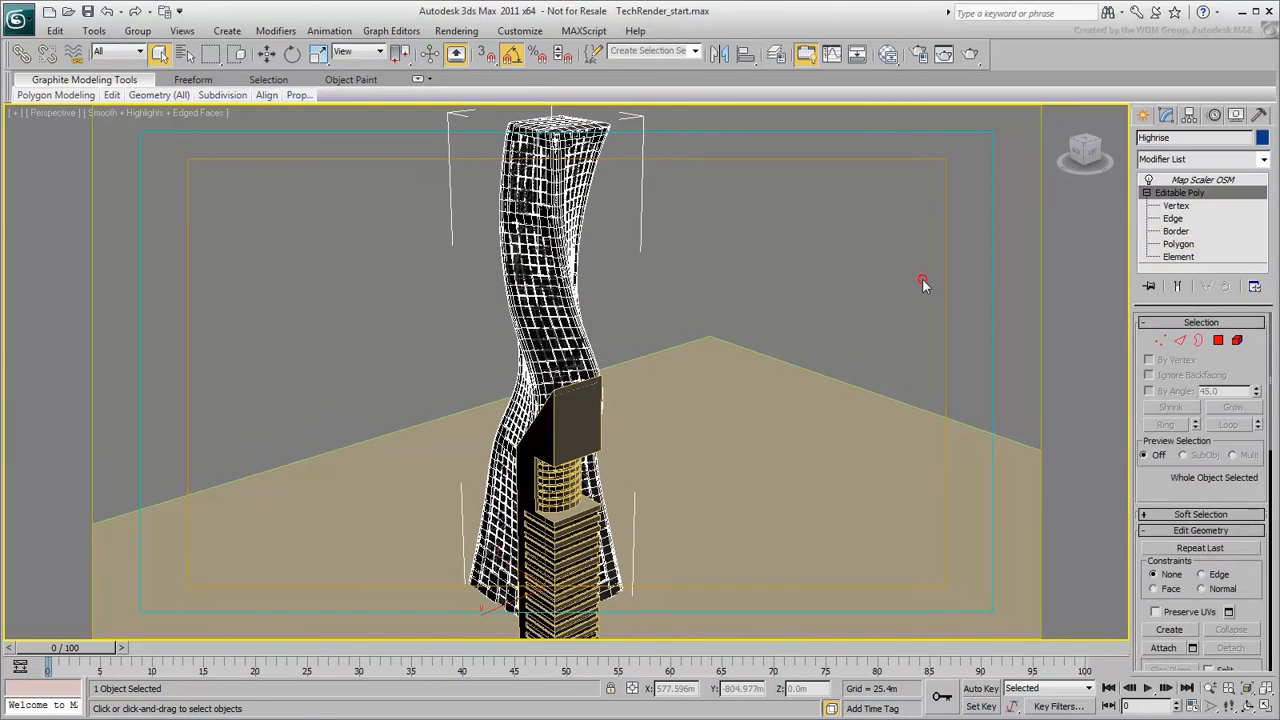
Re-render both towers as the white hatched line sketch, view it full-size, then close the render.
click(180, 32)
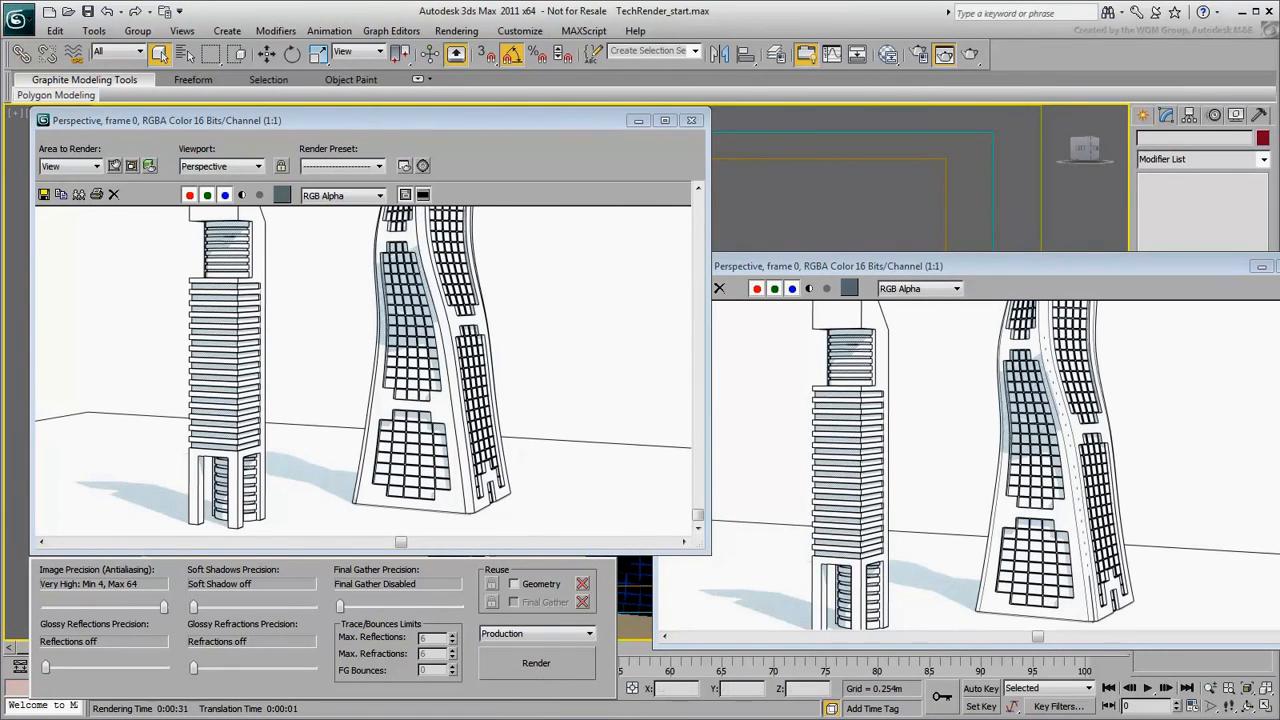
click(664, 120)
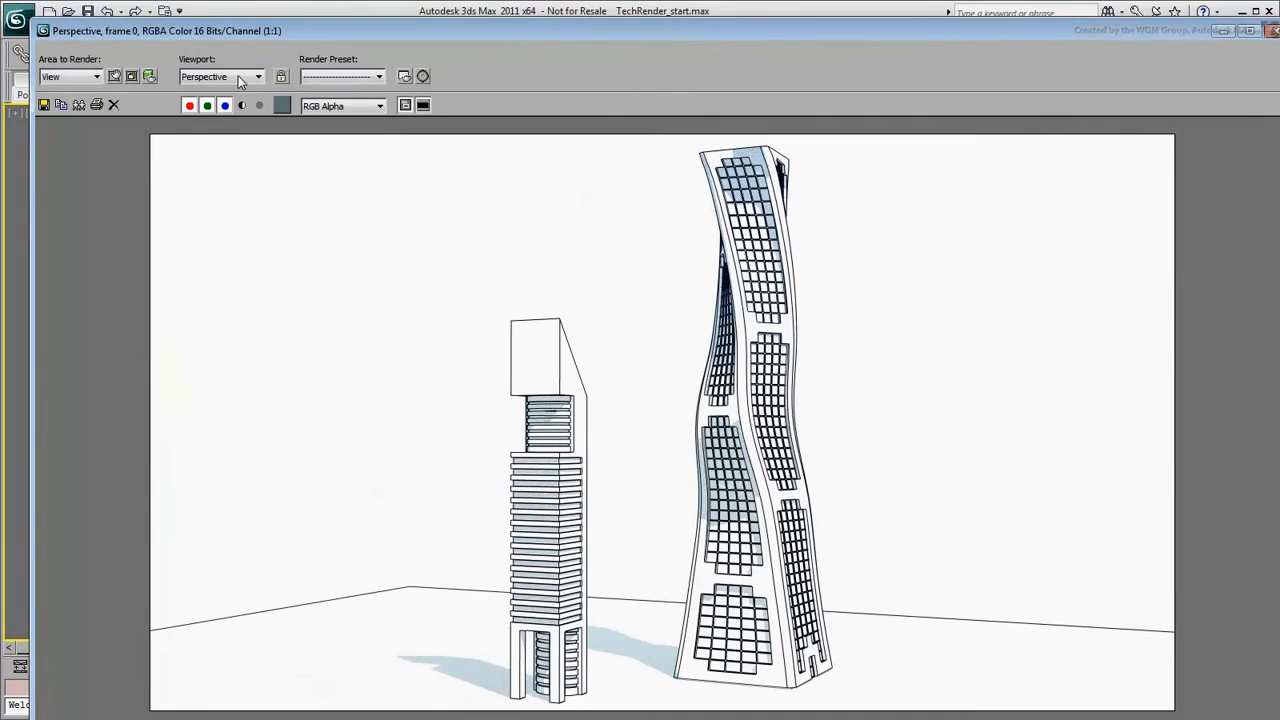
click(112, 104)
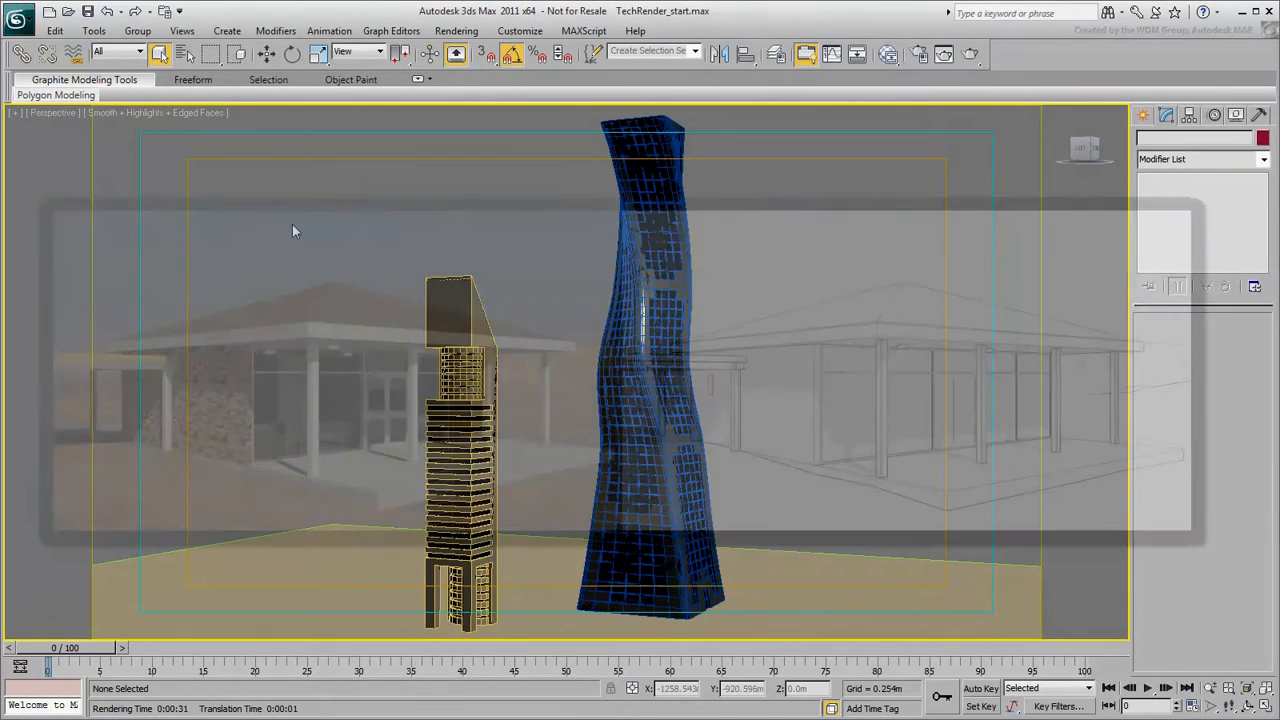